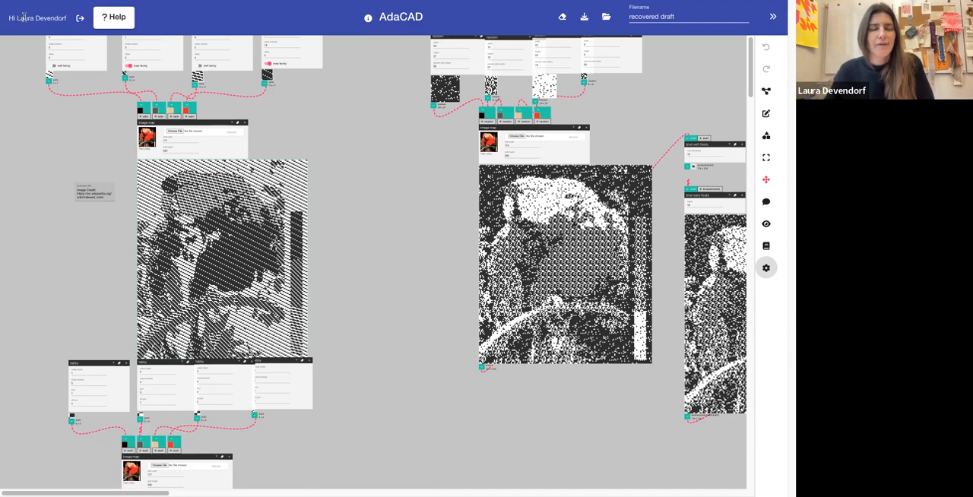
{"action": "mouse_move", "coordinate": [367, 17]}
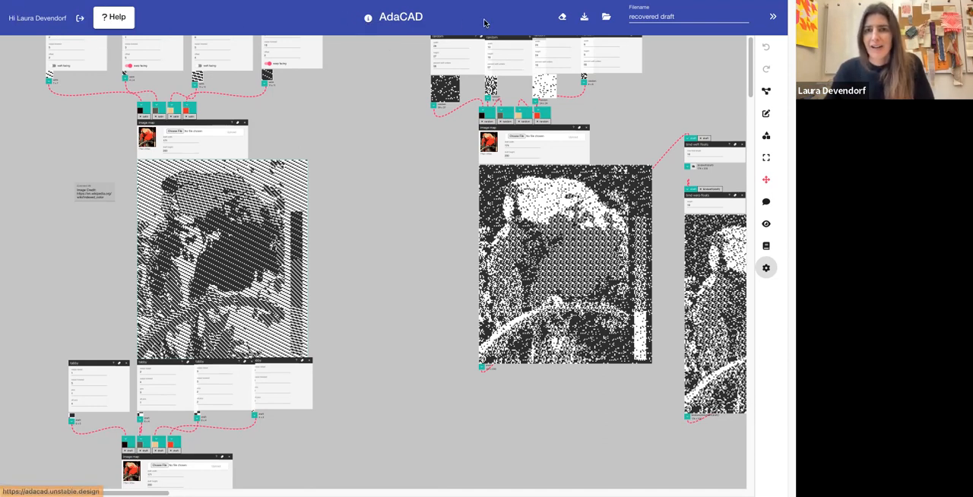
{"action": "mouse_move", "coordinate": [561, 16]}
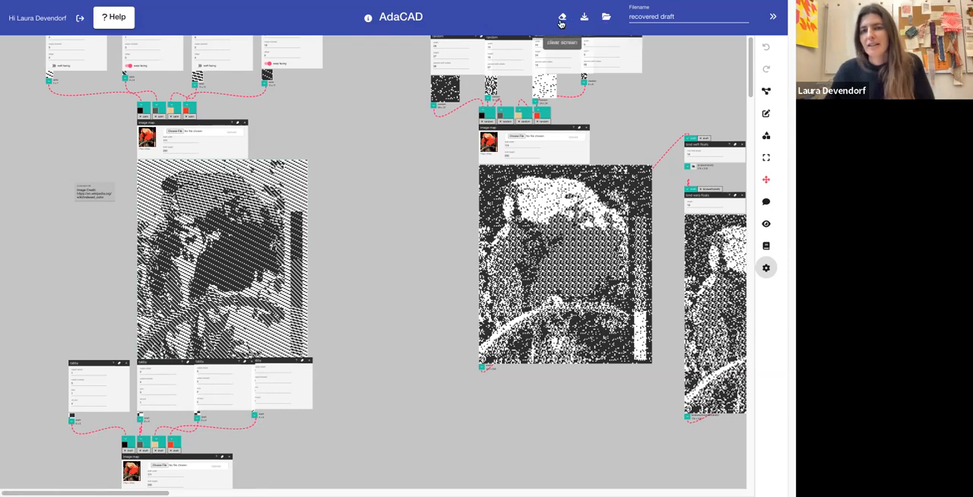
{"action": "mouse_move", "coordinate": [585, 16]}
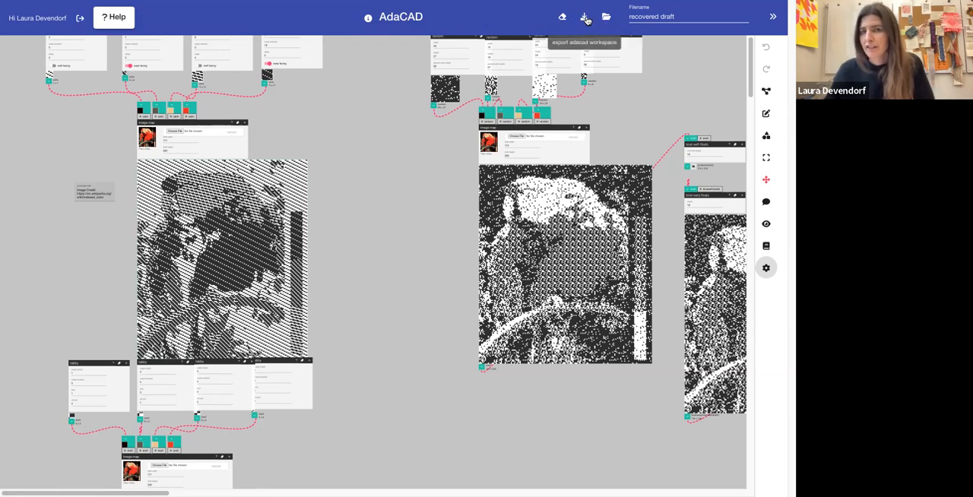
{"action": "mouse_move", "coordinate": [606, 17]}
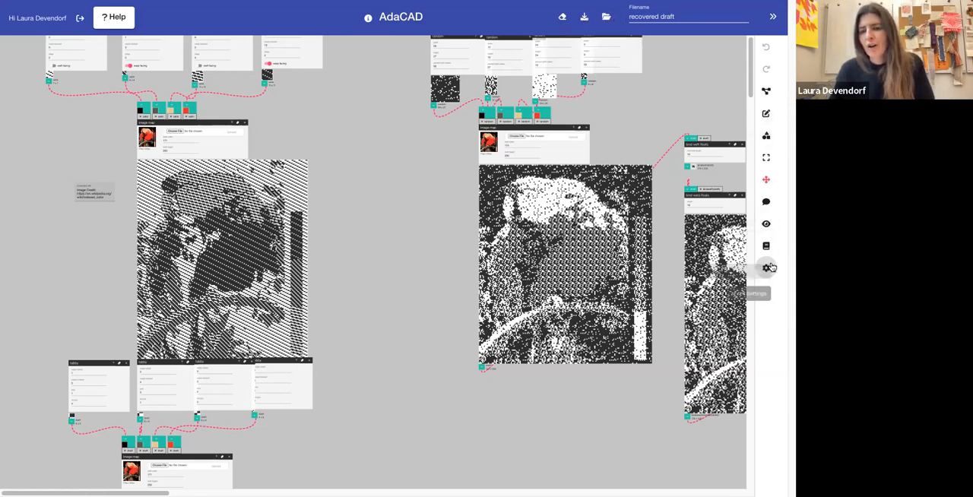
{"action": "mouse_move", "coordinate": [765, 92]}
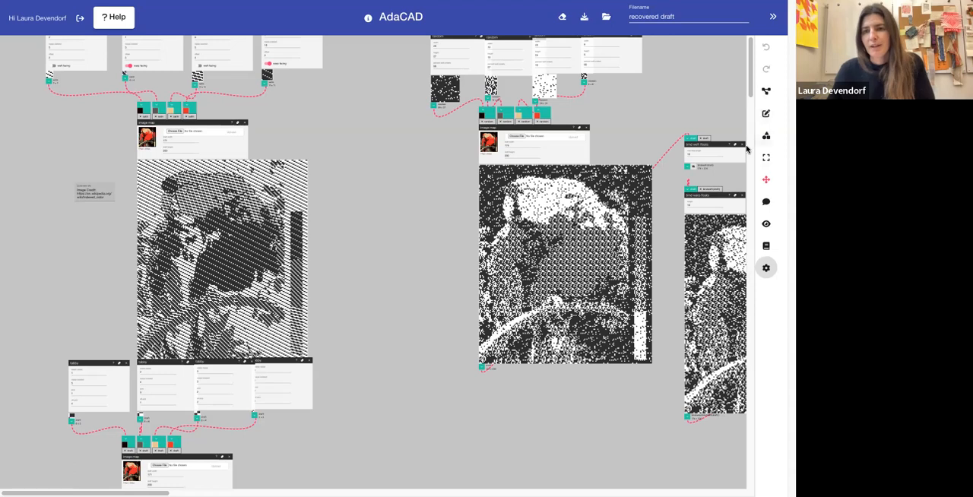
{"action": "mouse_move", "coordinate": [766, 94]}
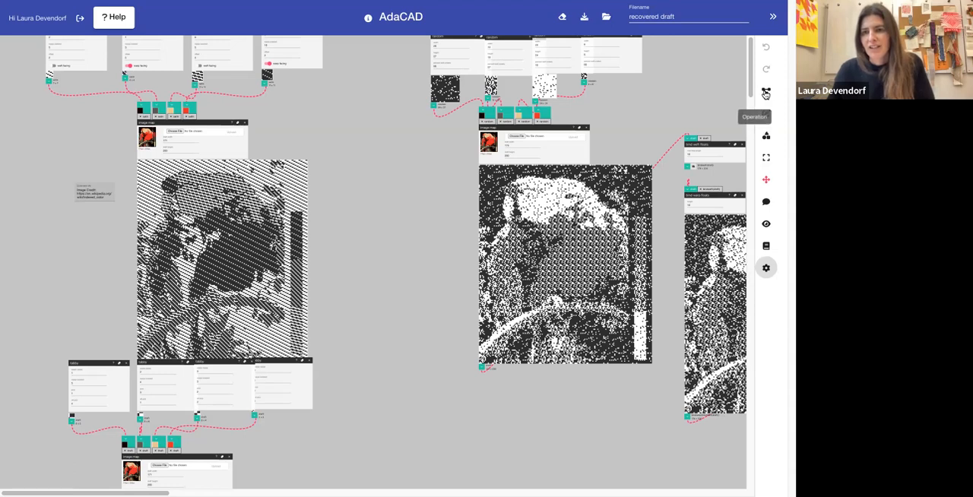
Step: Search the operations list for 'image' and add an image map operation to the canvas
{"action": "left_click", "coordinate": [766, 93]}
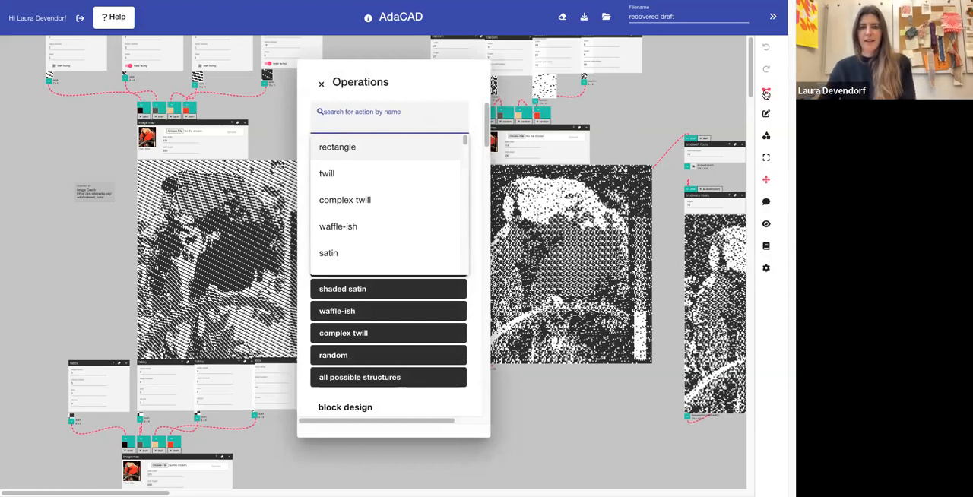
{"action": "type", "text": "image map"}
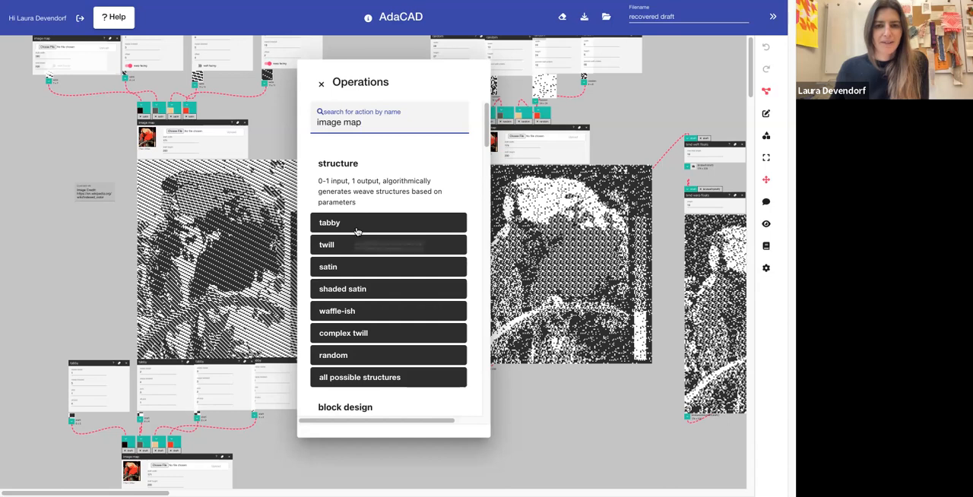
{"action": "left_click", "coordinate": [320, 82]}
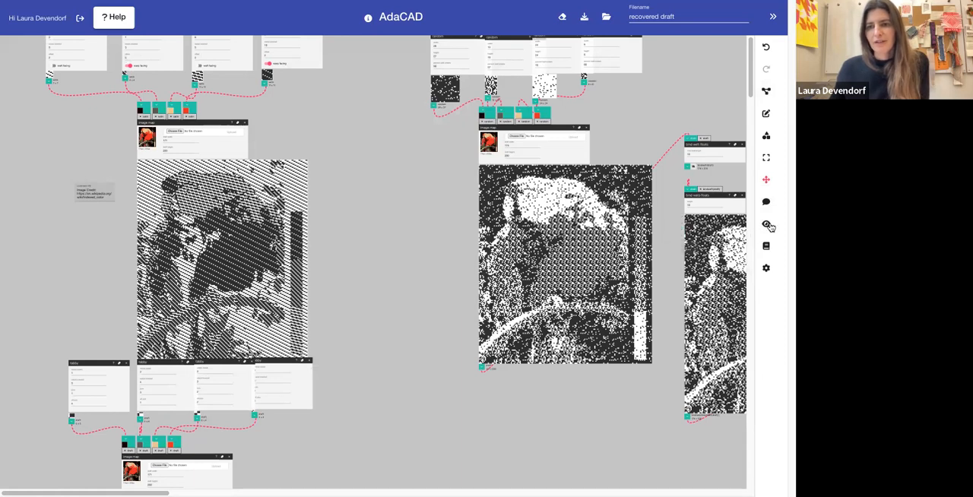
Step: Focus the view on the satin image map and its 171 by 200 parrot draft
{"action": "left_click", "coordinate": [766, 224]}
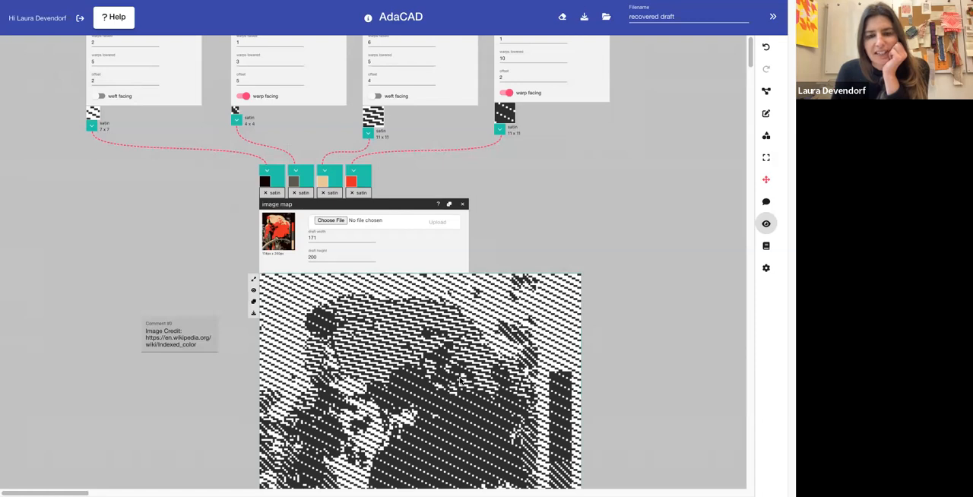
{"action": "mouse_move", "coordinate": [409, 272]}
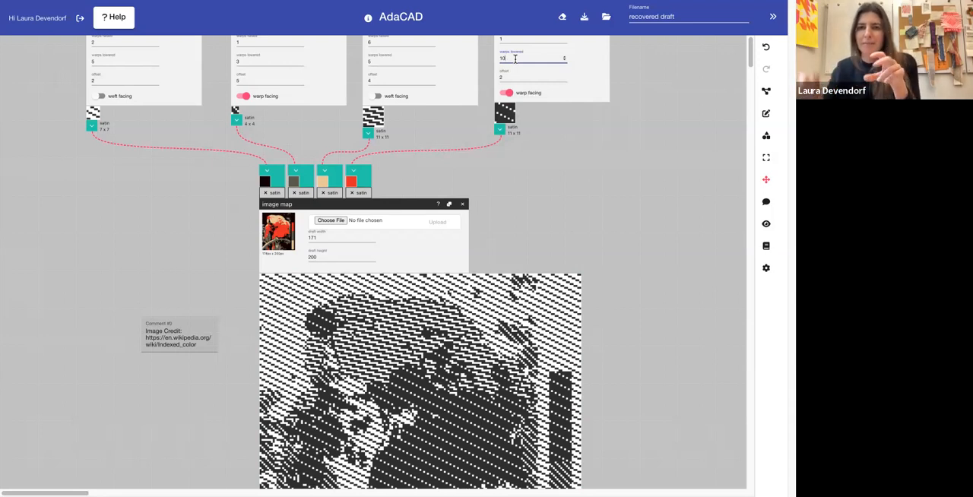
Step: Set the red satin's warps to 12, toggle warp facing off and on, and set the tan satin to 4
{"action": "type", "text": "12"}
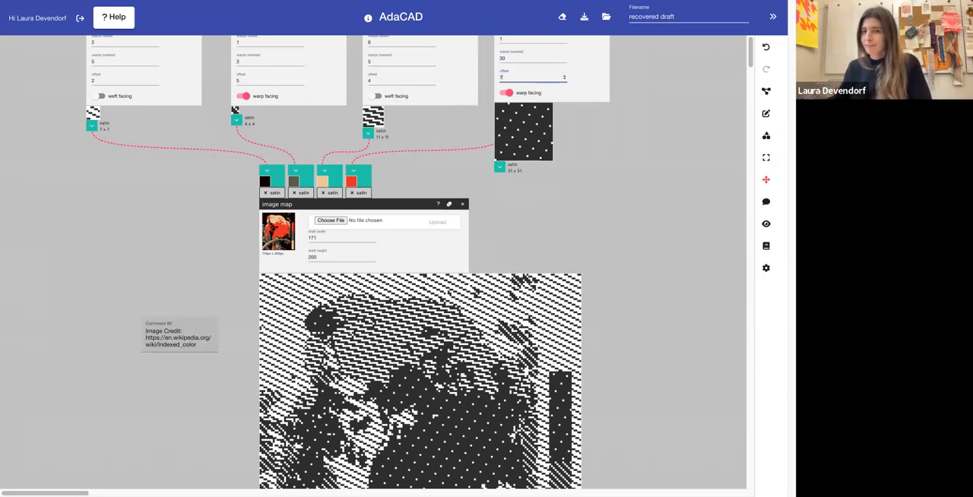
{"action": "mouse_move", "coordinate": [507, 93]}
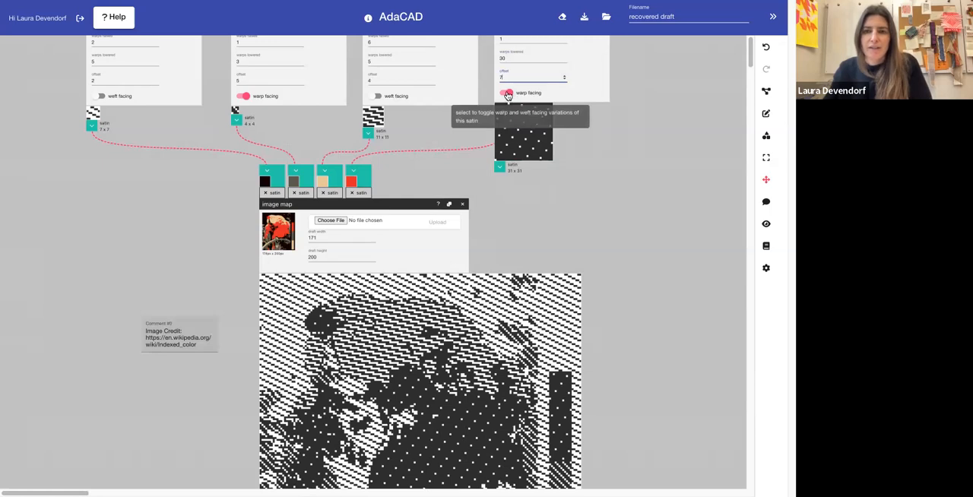
{"action": "left_click", "coordinate": [508, 93]}
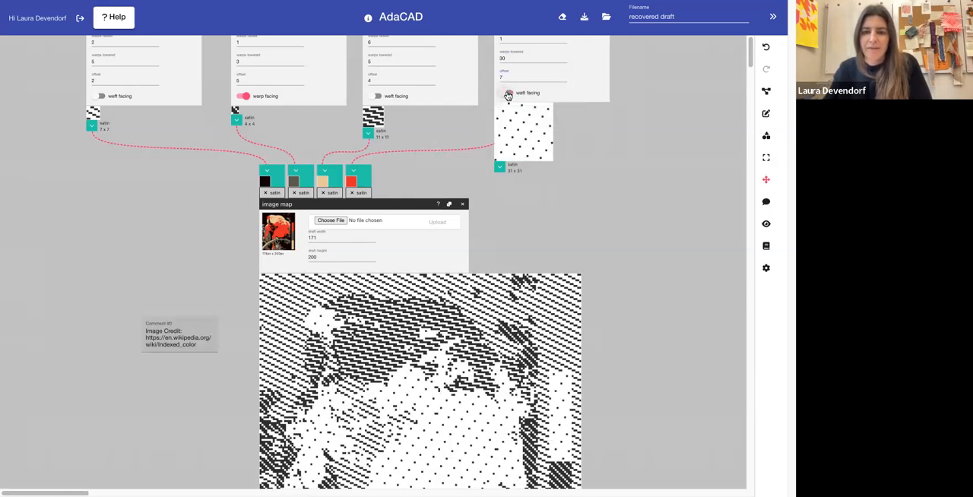
{"action": "left_click", "coordinate": [507, 93]}
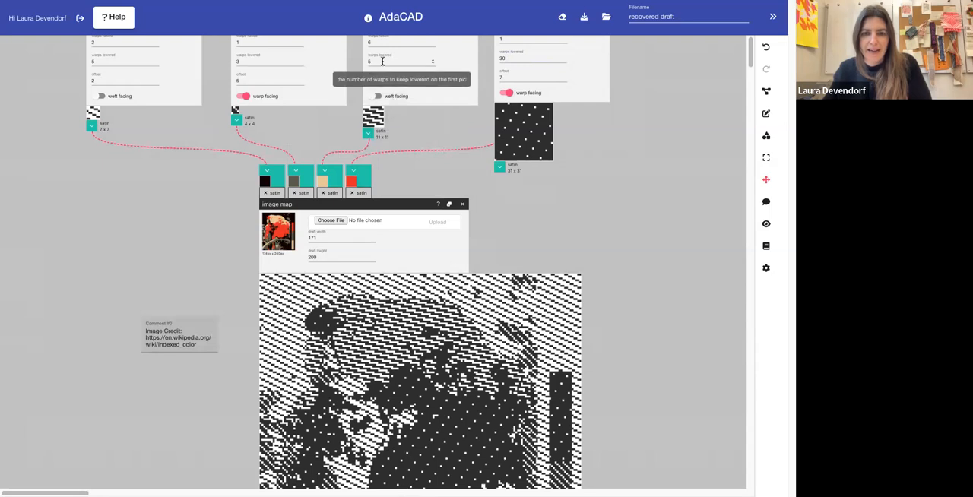
{"action": "type", "text": "4"}
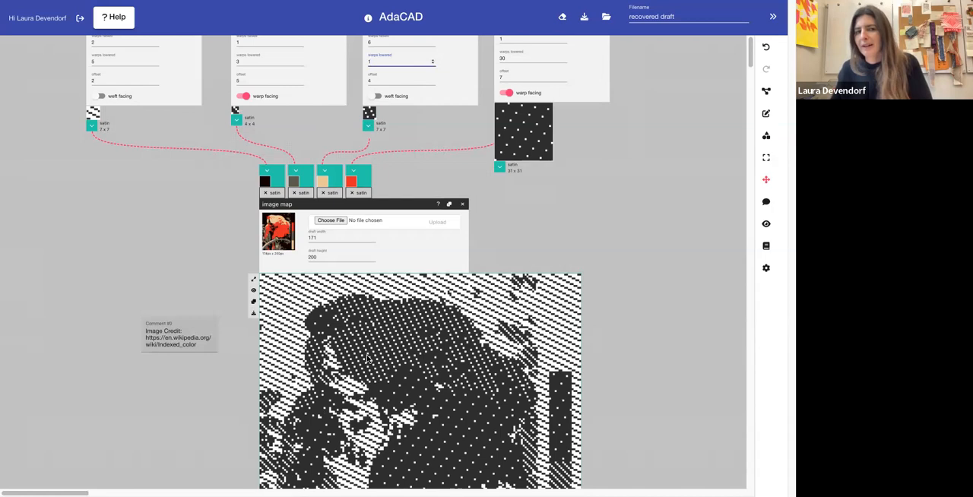
{"action": "mouse_move", "coordinate": [417, 82]}
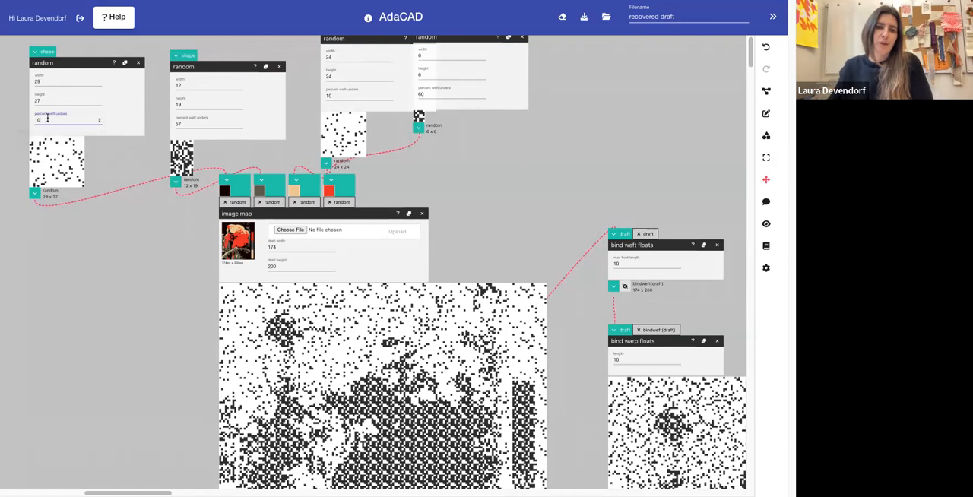
Step: Set percent weft unders to 90 in the first random structure node
{"action": "type", "text": "90"}
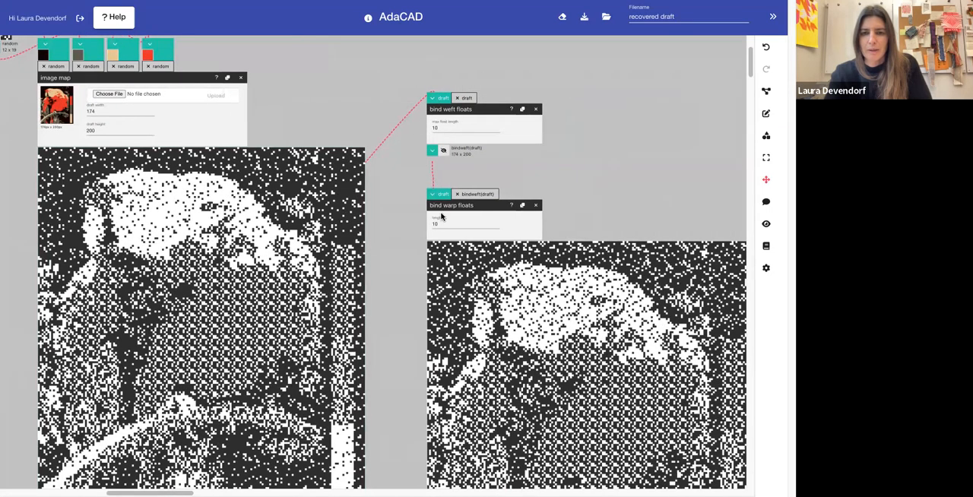
Step: Enter a max float length of 18 in bind weft floats
{"action": "scroll", "scroll_direction": "down", "scroll_amount": 3}
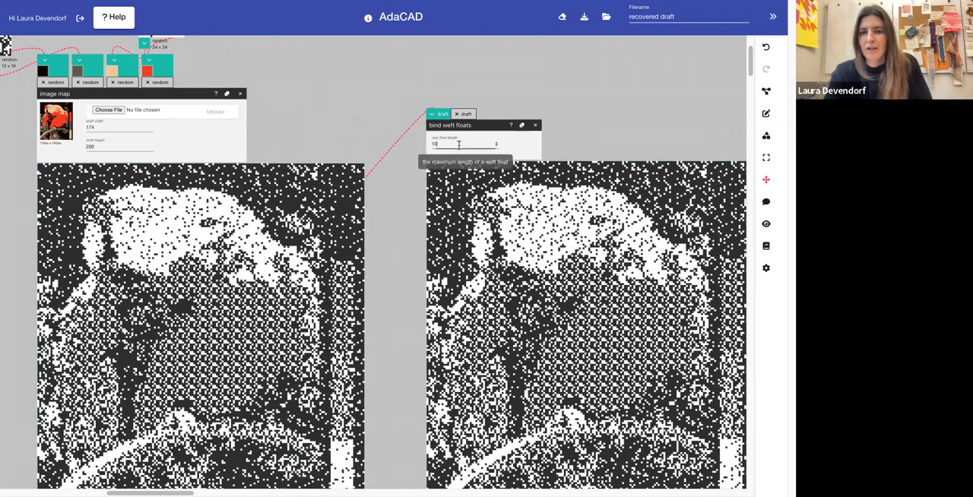
{"action": "type", "text": "18"}
{"action": "type", "text": "bind"}
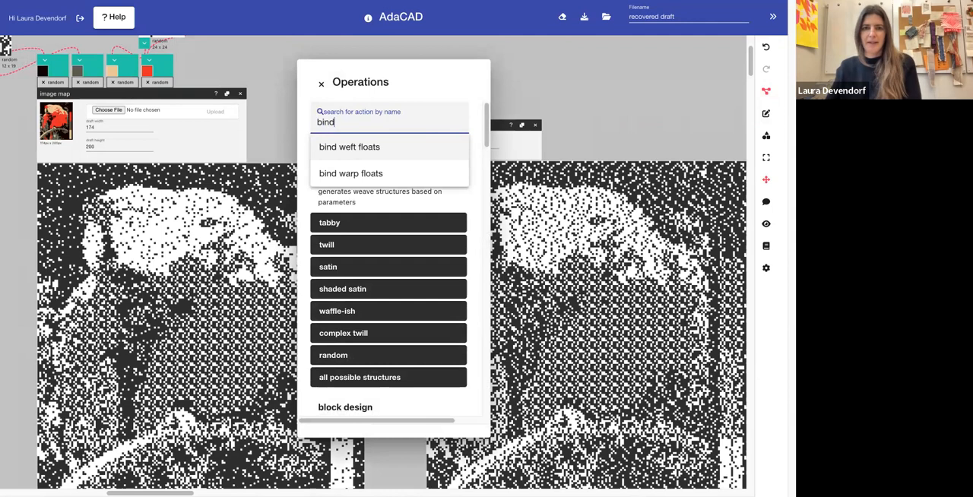
Step: Add a bind warp floats operation below bind weft floats and enter 18 as its length
{"action": "left_click", "coordinate": [351, 173]}
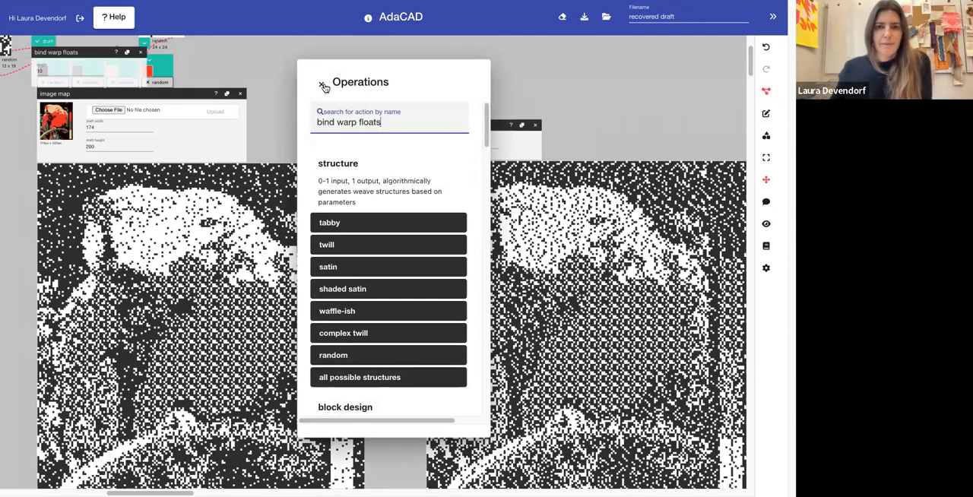
{"action": "left_click", "coordinate": [323, 82]}
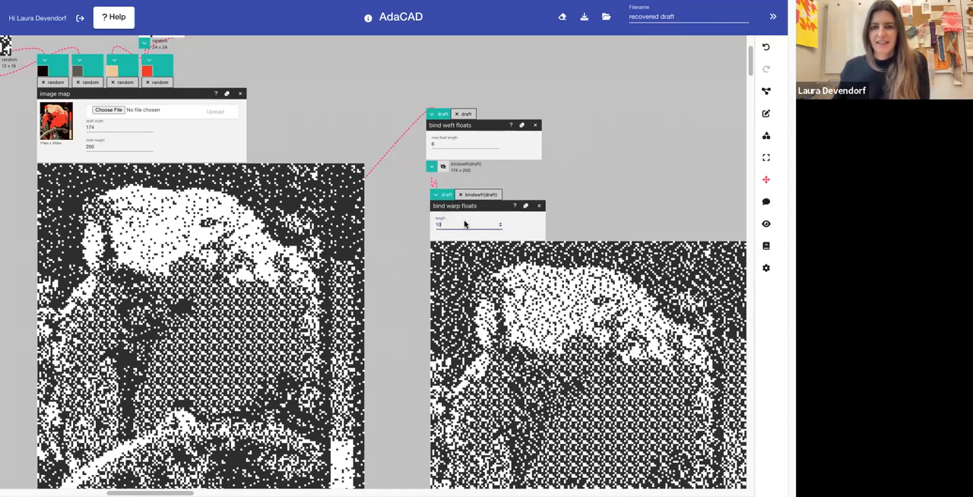
{"action": "type", "text": "18"}
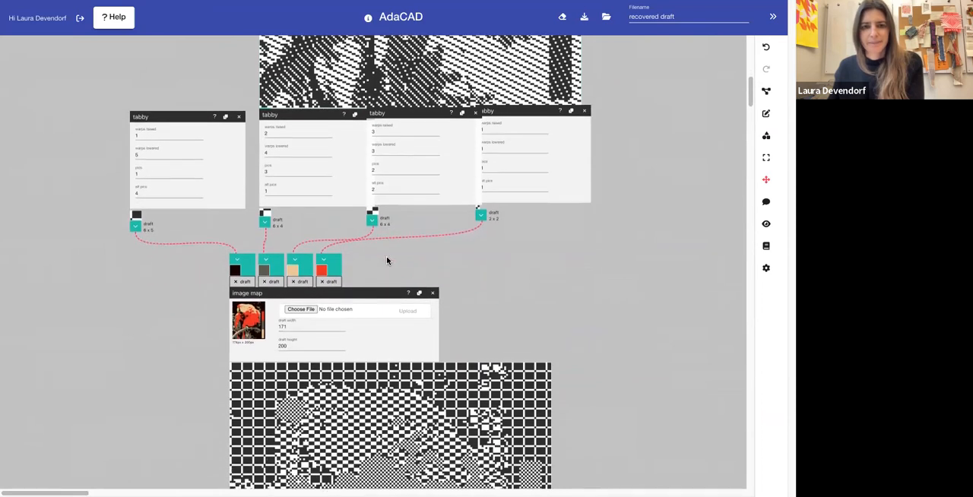
Step: Enter 4 in the third tabby structure's warps raised field
{"action": "scroll", "scroll_direction": "down", "scroll_amount": 3}
{"action": "type", "text": "8"}
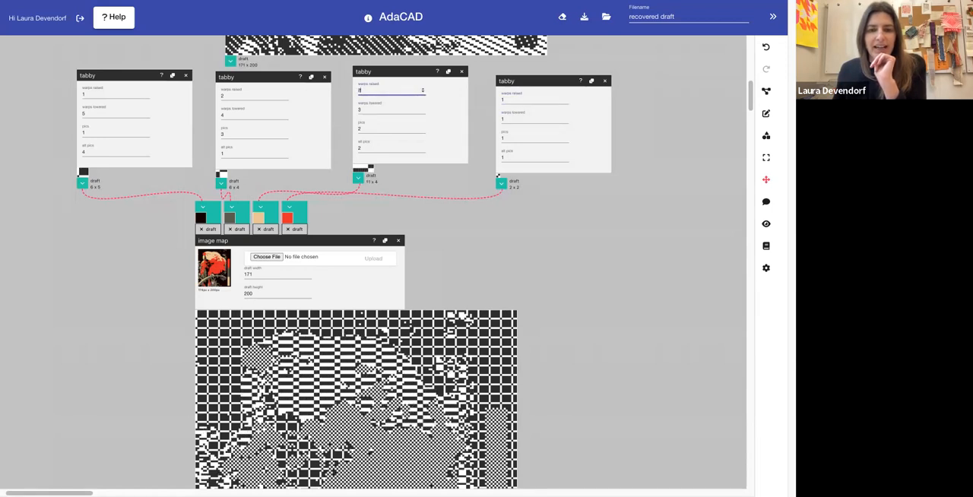
{"action": "type", "text": "4"}
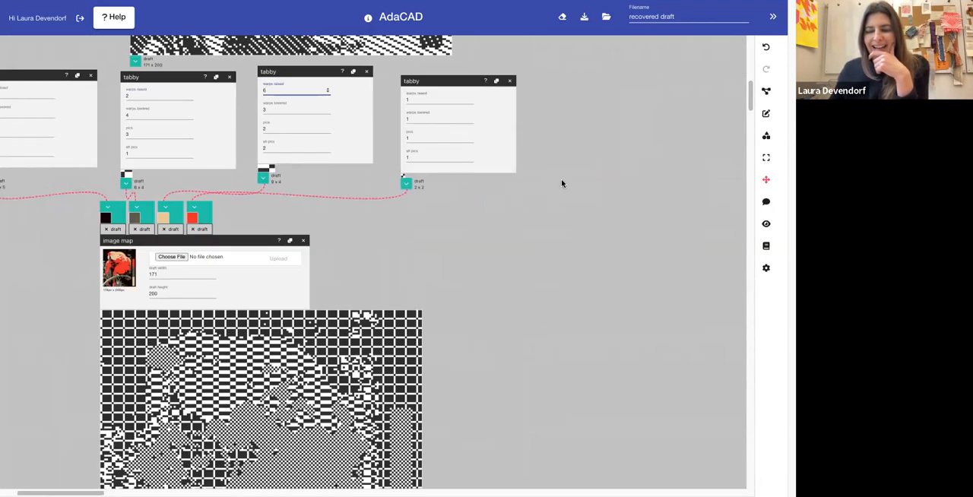
Step: Change the all possible structures node's selection number to pick a different structure
{"action": "scroll", "scroll_direction": "down", "scroll_amount": 3}
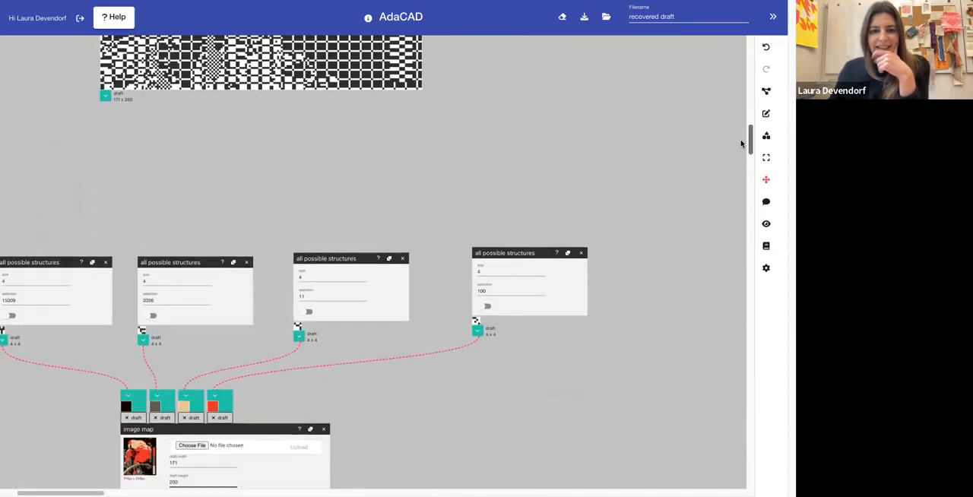
{"action": "scroll", "scroll_direction": "down", "scroll_amount": 3}
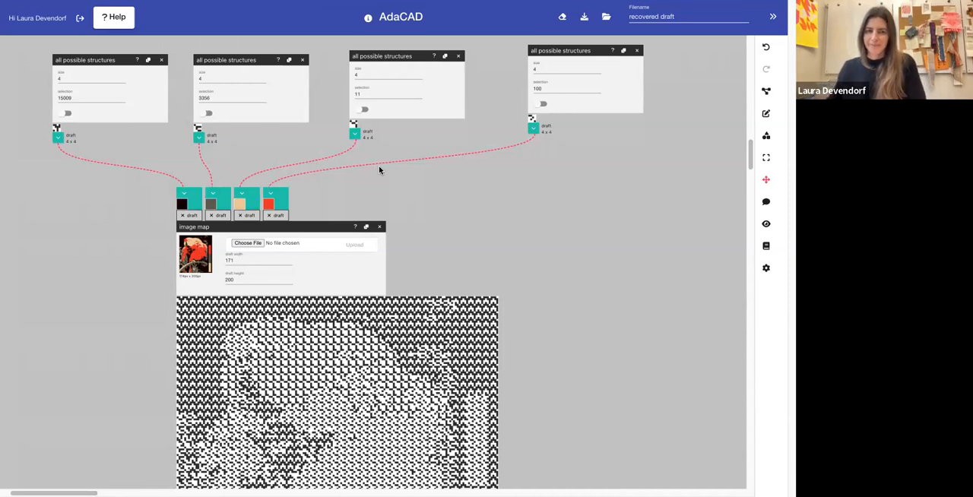
{"action": "mouse_move", "coordinate": [157, 121]}
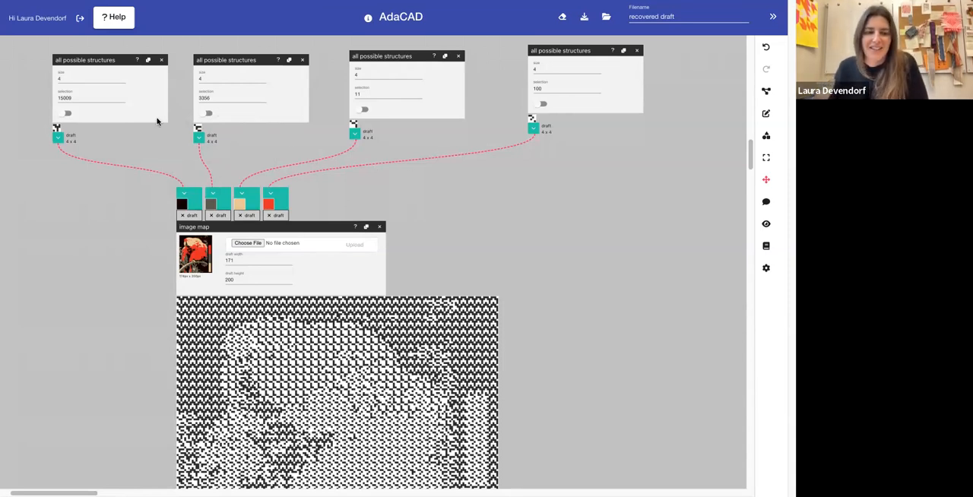
{"action": "left_click", "coordinate": [232, 98]}
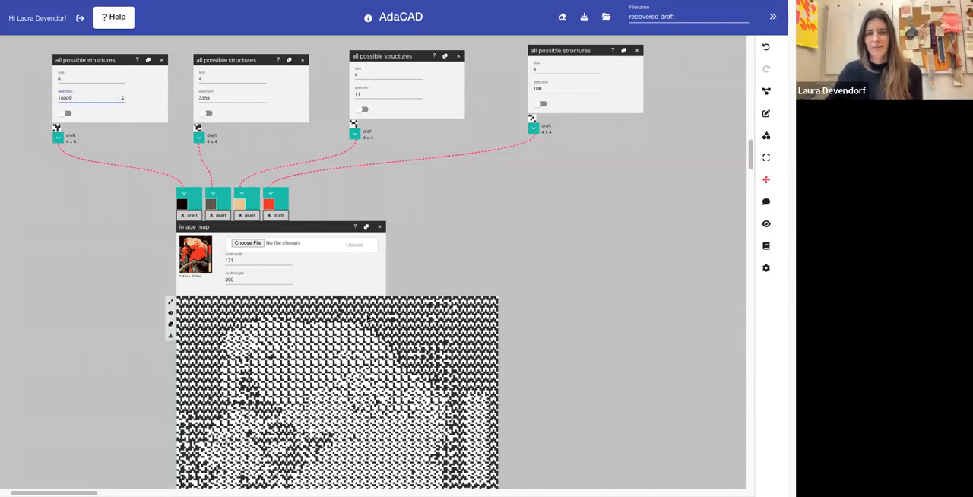
{"action": "scroll", "scroll_direction": "down", "scroll_amount": 3}
{"action": "type", "text": "400"}
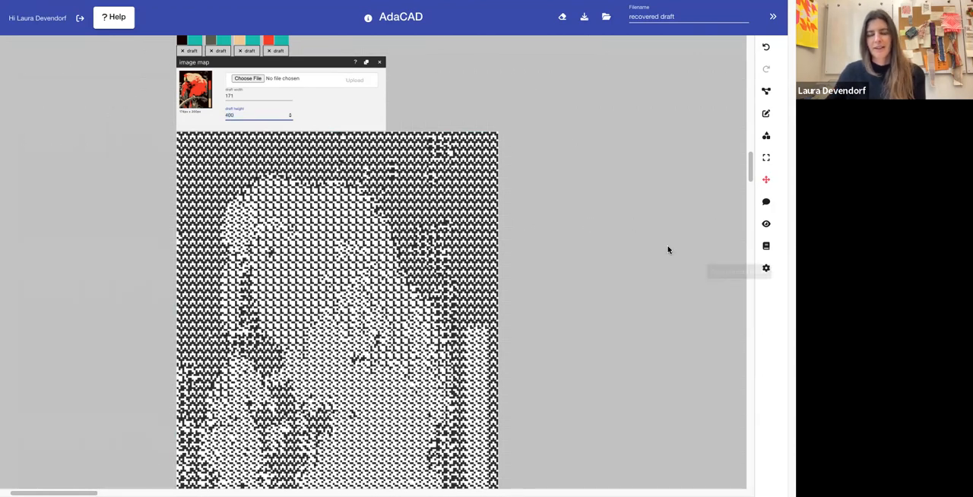
{"action": "mouse_move", "coordinate": [535, 261]}
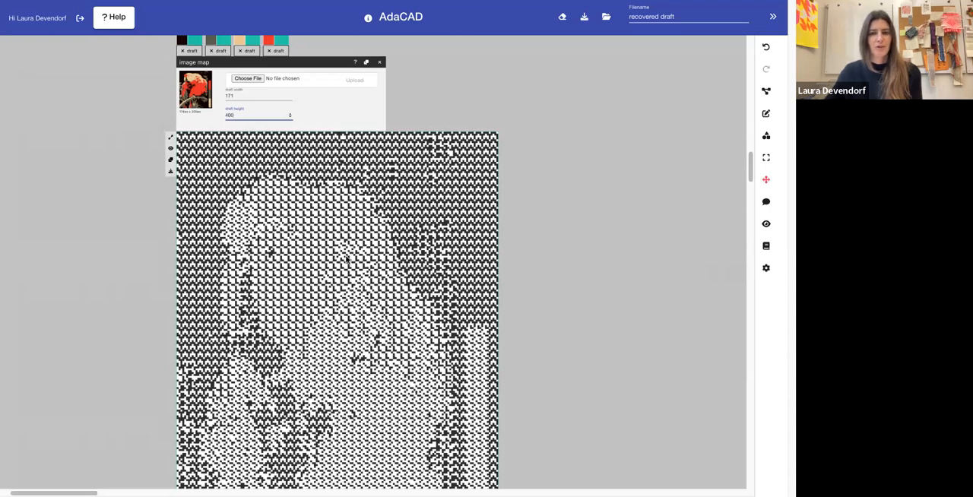
{"action": "mouse_move", "coordinate": [328, 302]}
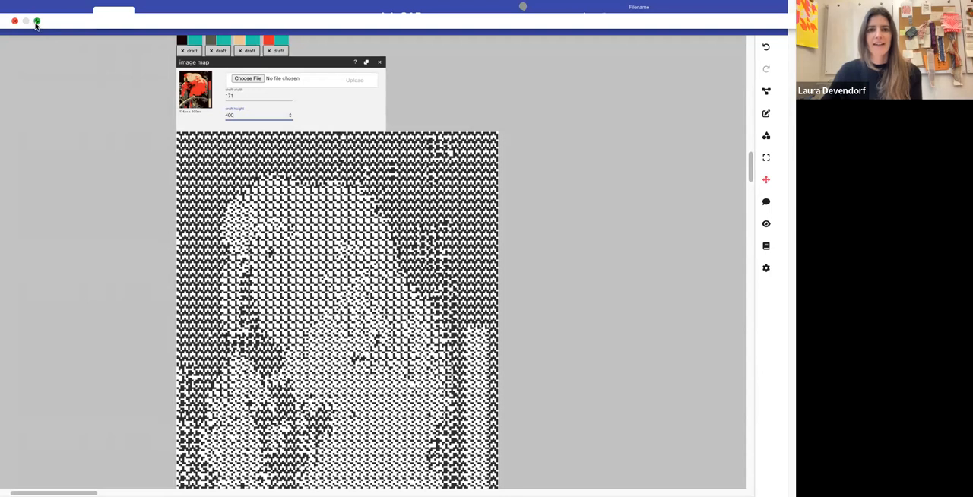
Step: Exit full screen from the green window button's menu
{"action": "left_click", "coordinate": [36, 20]}
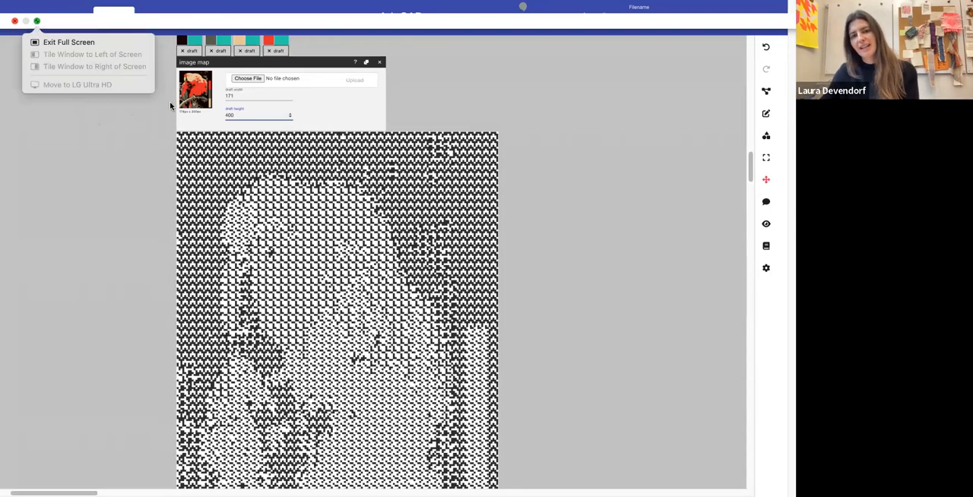
{"action": "mouse_move", "coordinate": [103, 124]}
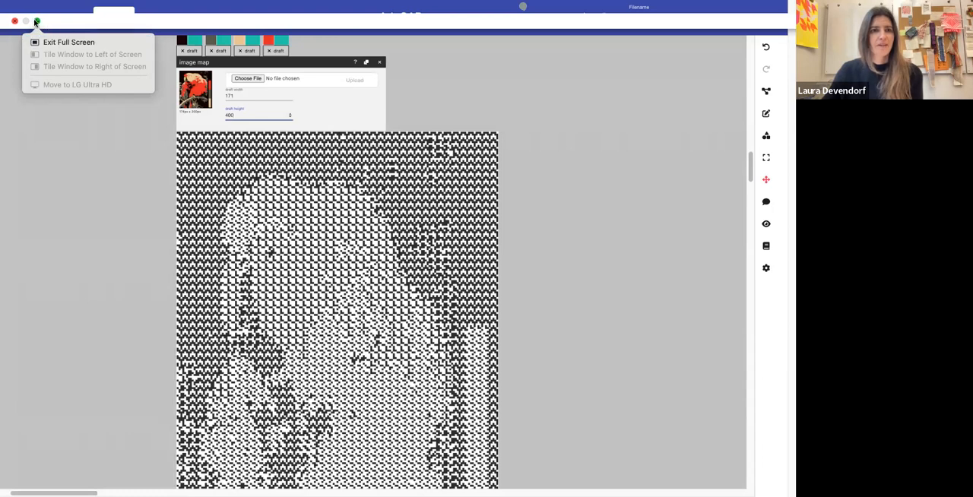
{"action": "left_click", "coordinate": [68, 42]}
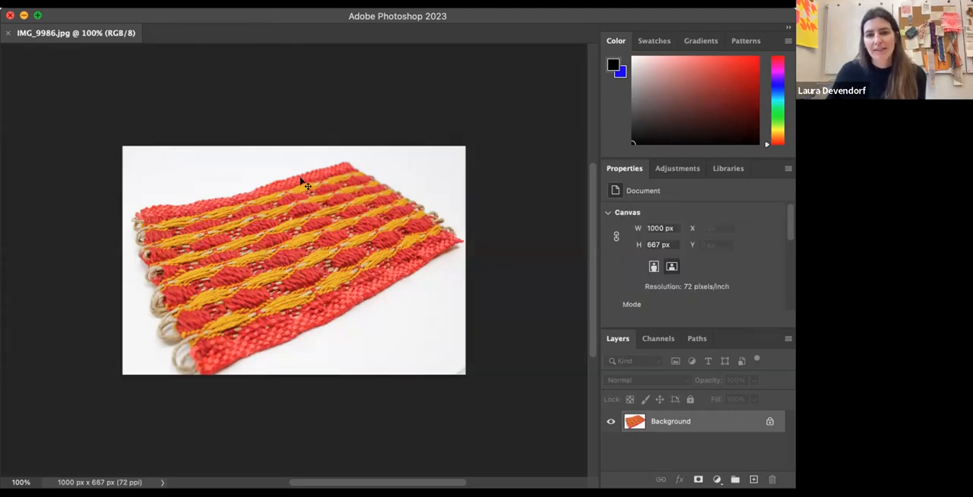
{"action": "mouse_move", "coordinate": [253, 249]}
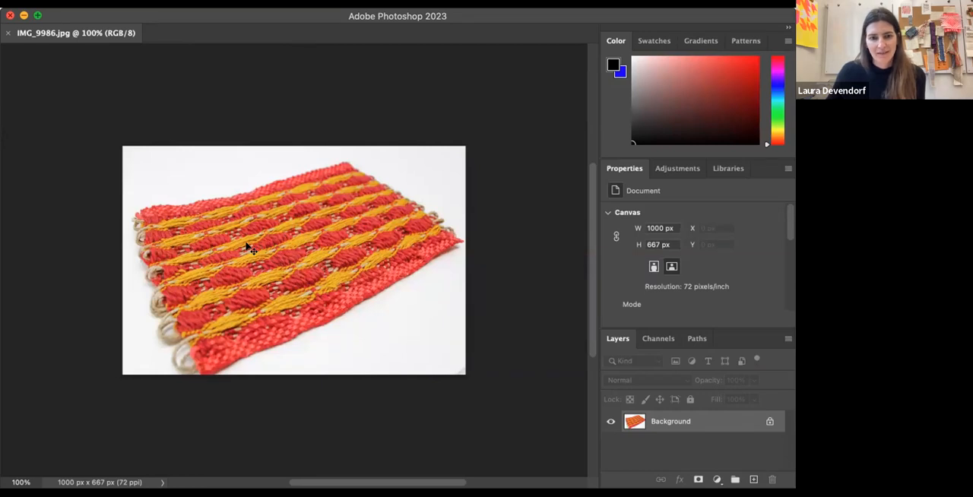
{"action": "mouse_move", "coordinate": [304, 213]}
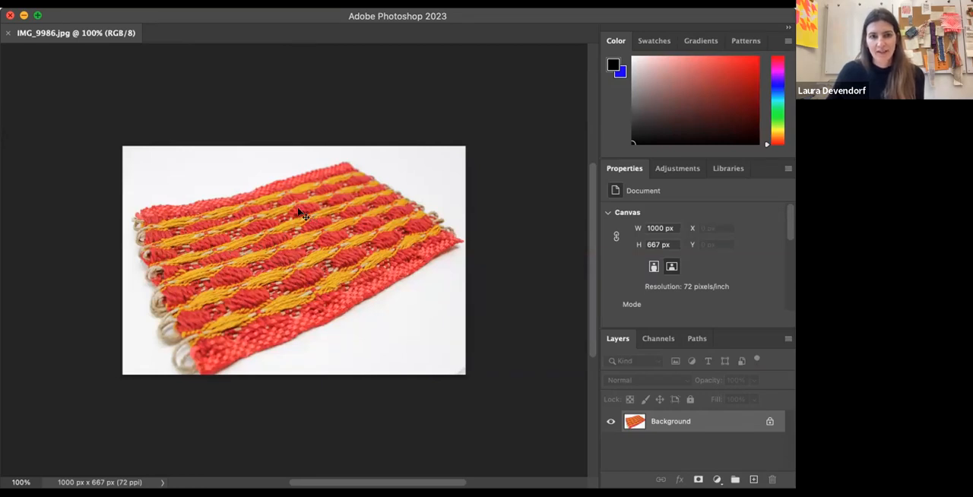
{"action": "mouse_move", "coordinate": [293, 304]}
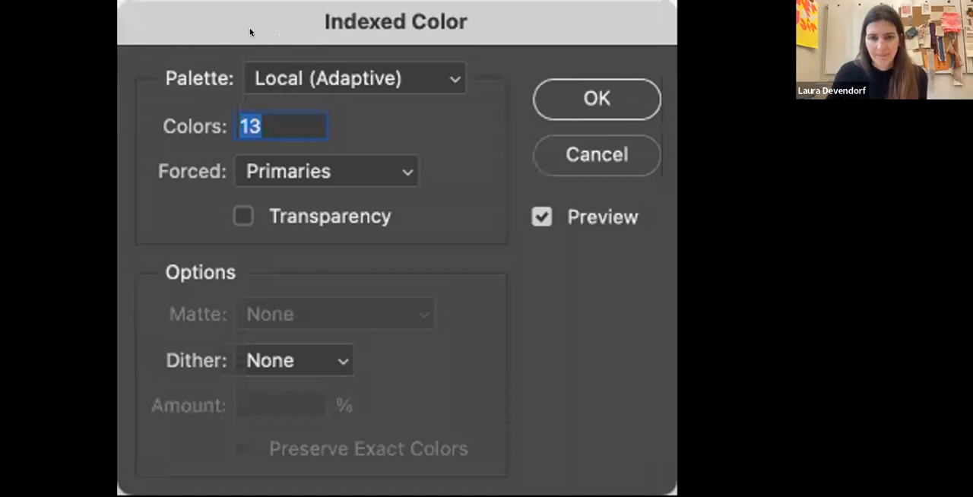
{"action": "mouse_move", "coordinate": [279, 108]}
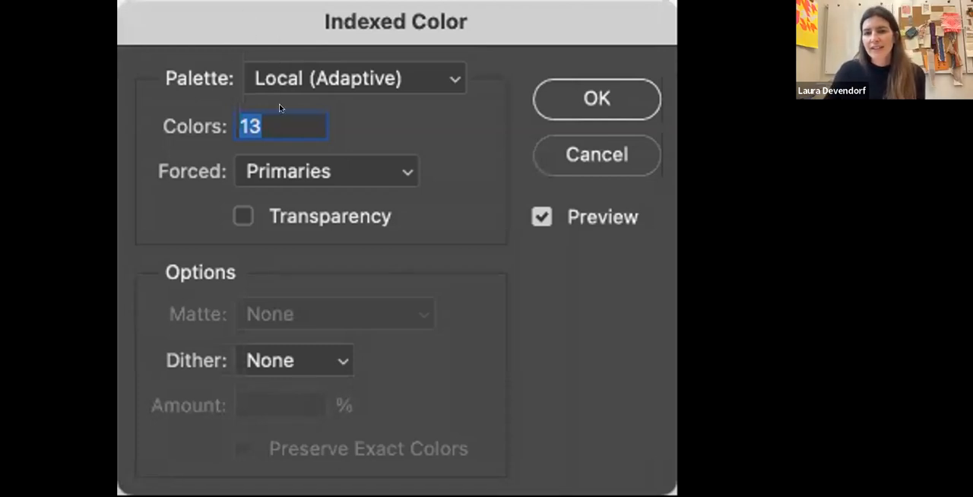
Step: Set the Indexed Color palette to System (Windows)
{"action": "left_click", "coordinate": [353, 79]}
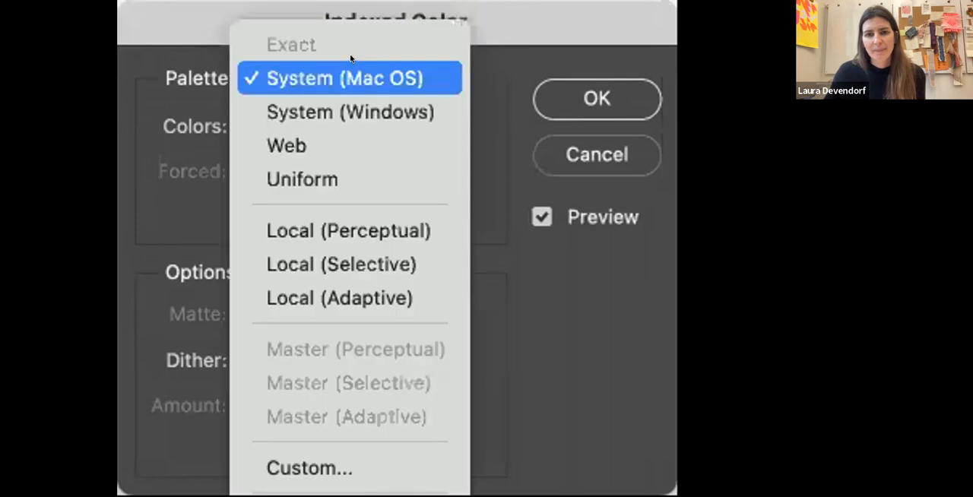
{"action": "mouse_move", "coordinate": [348, 111]}
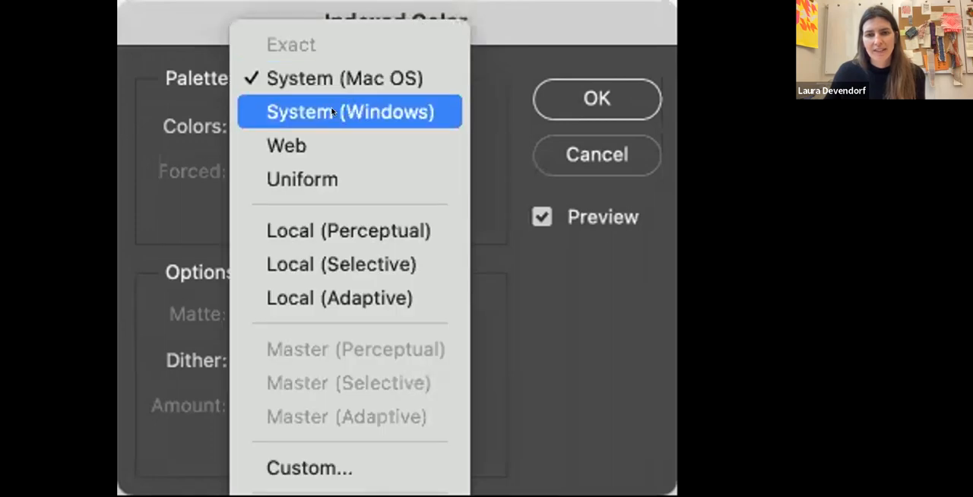
{"action": "left_click", "coordinate": [349, 111]}
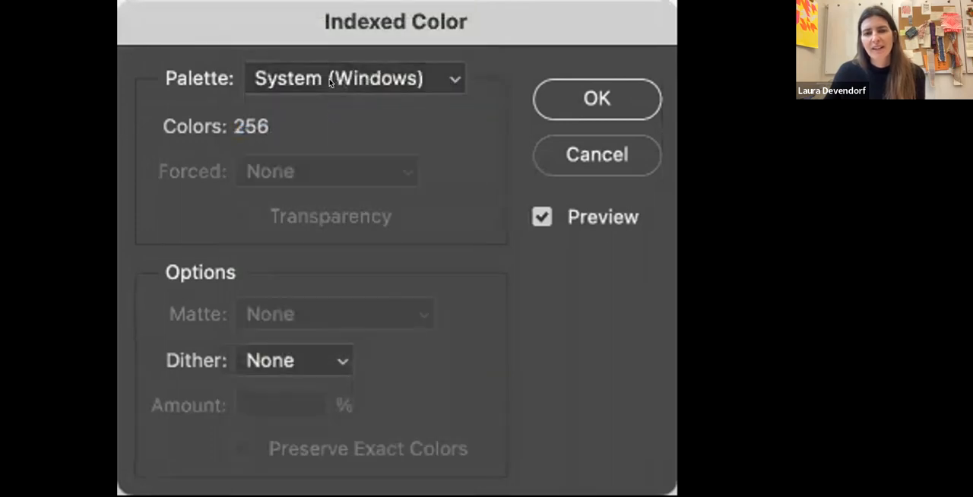
{"action": "mouse_move", "coordinate": [327, 62]}
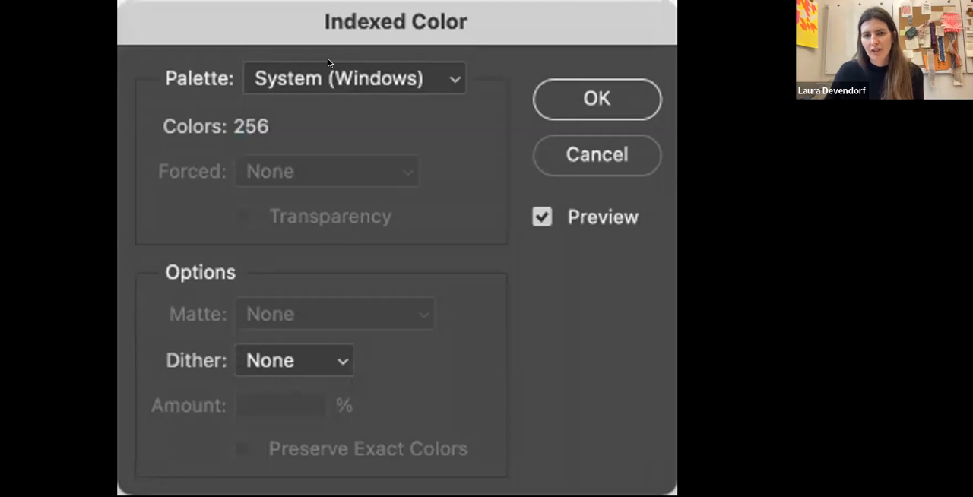
Step: Switch the palette to Local (Adaptive), trying 16, 12, 10 and 13 colours before settling on 14
{"action": "left_click", "coordinate": [353, 78]}
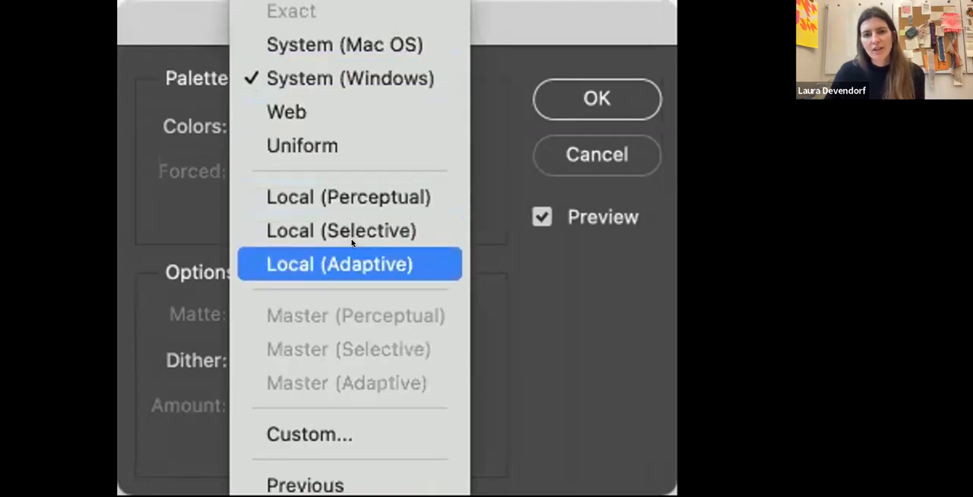
{"action": "left_click", "coordinate": [339, 264]}
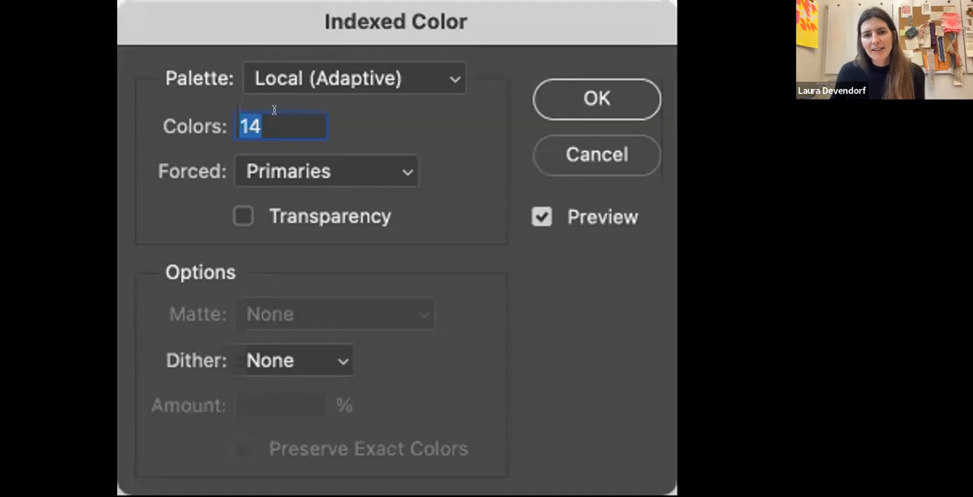
{"action": "type", "text": "16"}
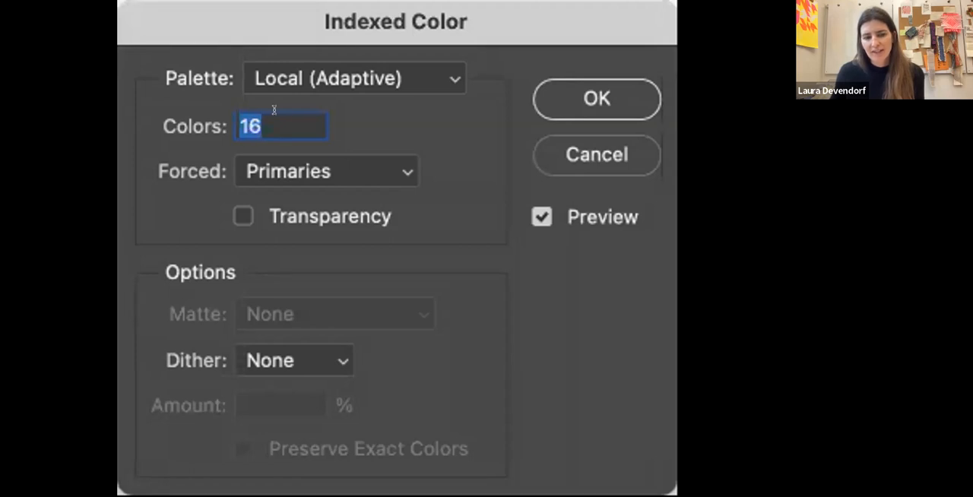
{"action": "type", "text": "12"}
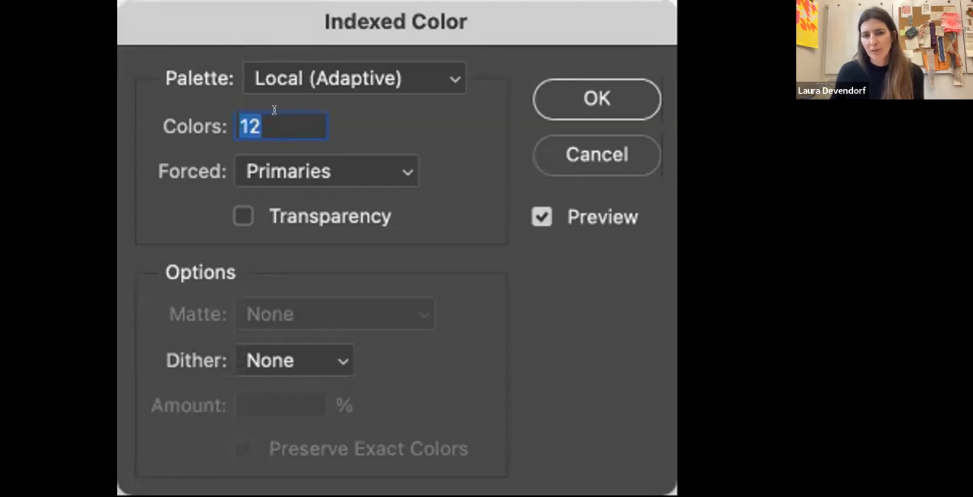
{"action": "type", "text": "10"}
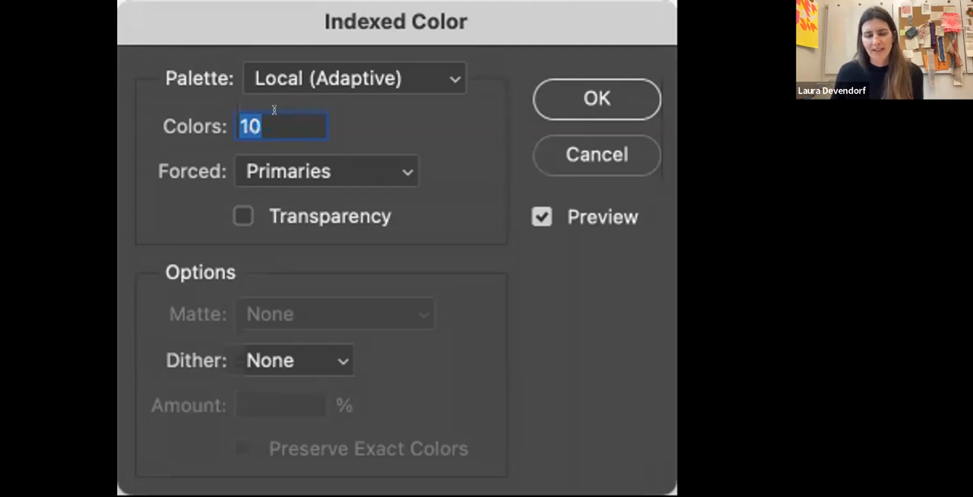
{"action": "type", "text": "13"}
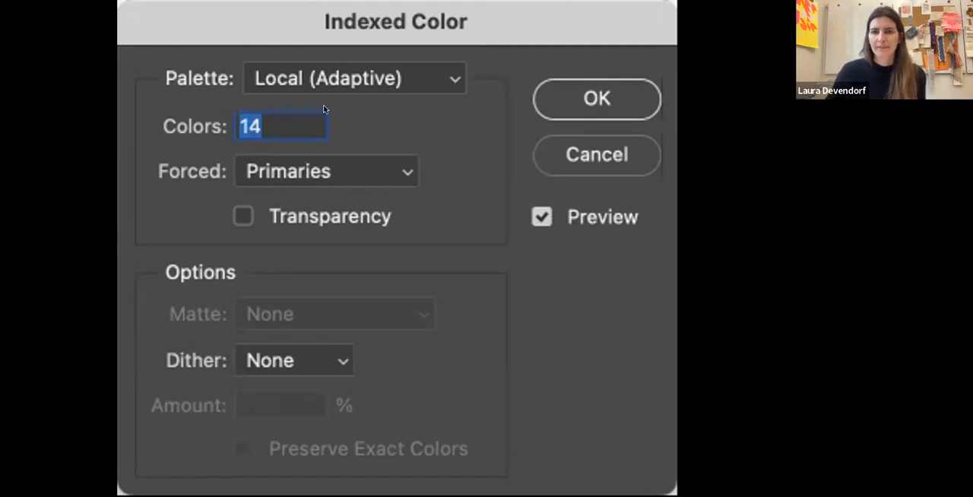
{"action": "mouse_move", "coordinate": [560, 142]}
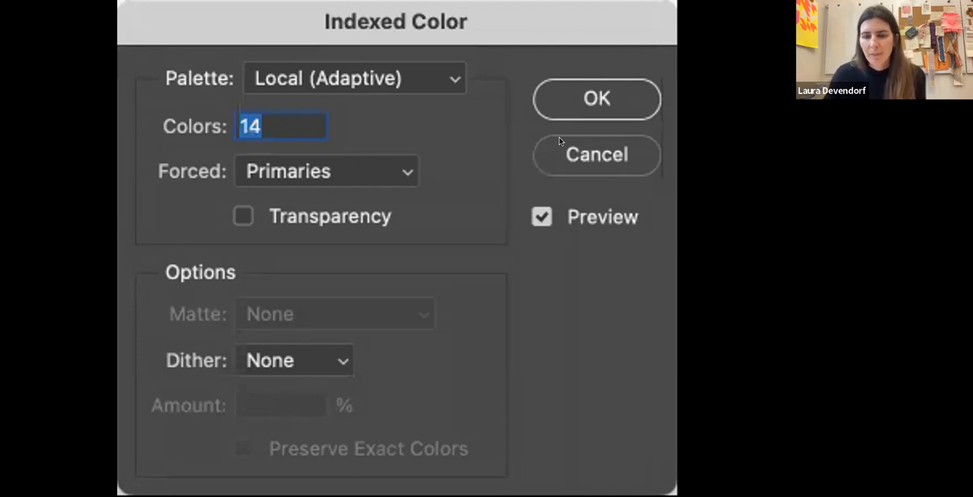
{"action": "left_click", "coordinate": [596, 98]}
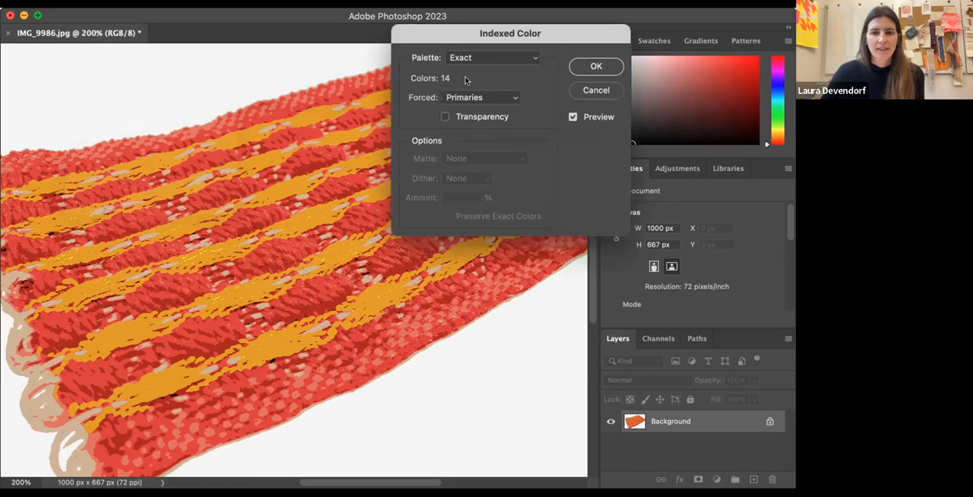
Step: Use a Local (Perceptual) palette, previewing 19, 13 and 8 colours before settling on 13
{"action": "left_click", "coordinate": [492, 58]}
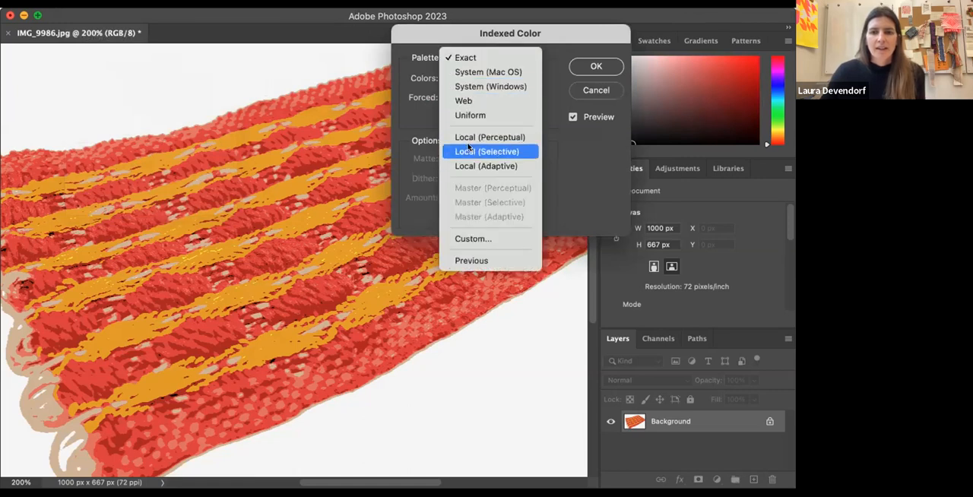
{"action": "left_click", "coordinate": [490, 137]}
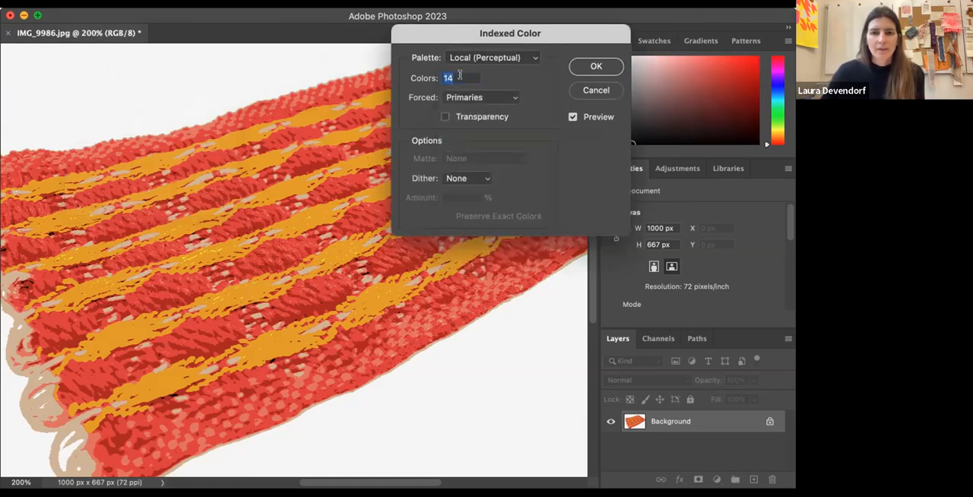
{"action": "type", "text": "19"}
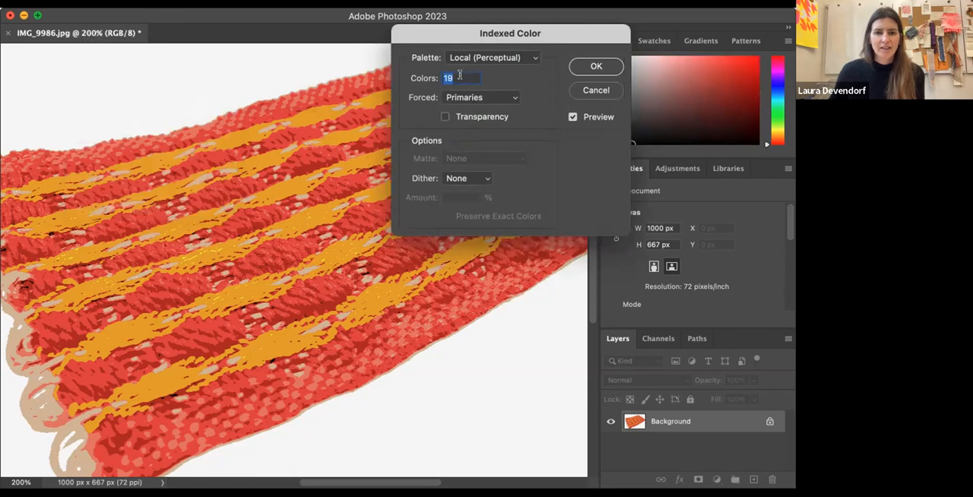
{"action": "type", "text": "13"}
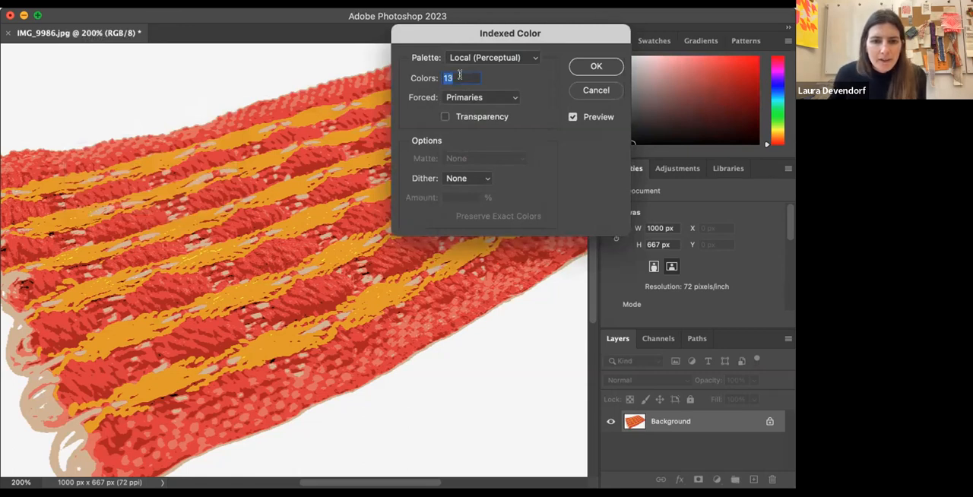
{"action": "type", "text": "8"}
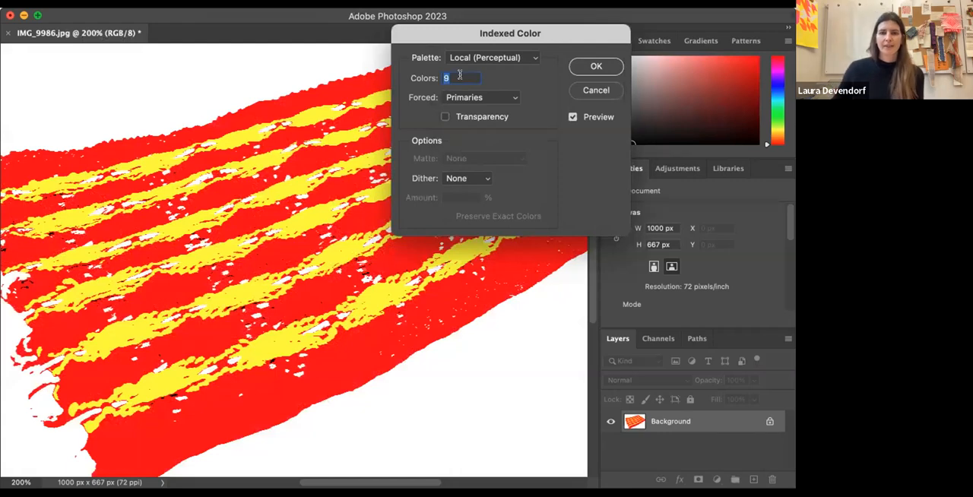
{"action": "type", "text": "13"}
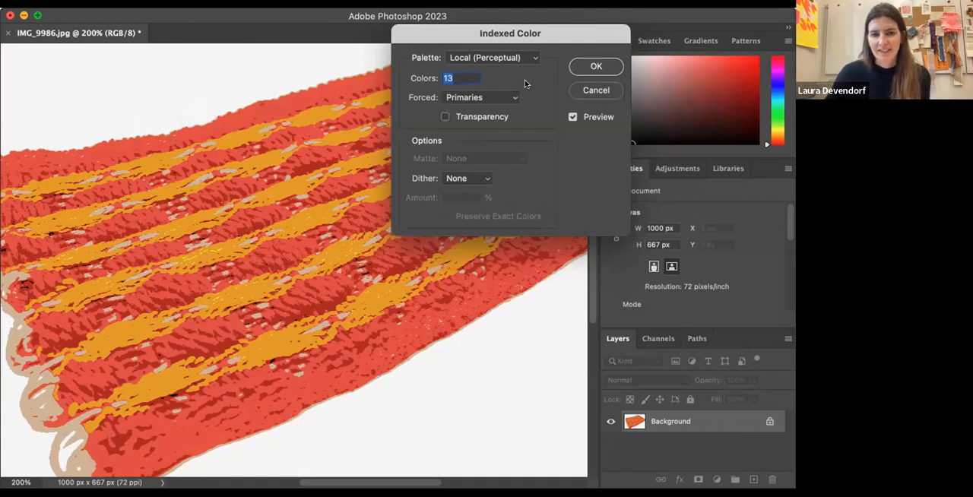
Step: Confirm the 13-colour indexed conversion and switch over to the AdaCAD tab
{"action": "left_click", "coordinate": [596, 66]}
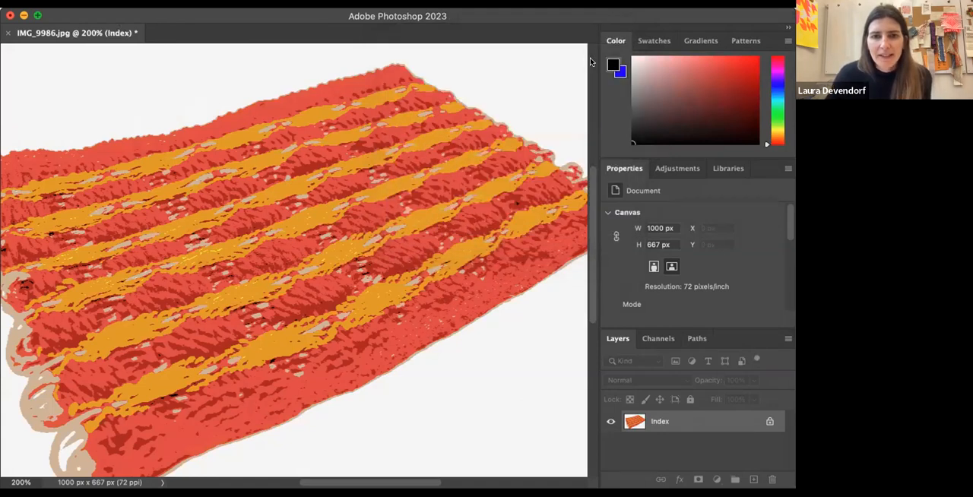
{"action": "mouse_move", "coordinate": [281, 245]}
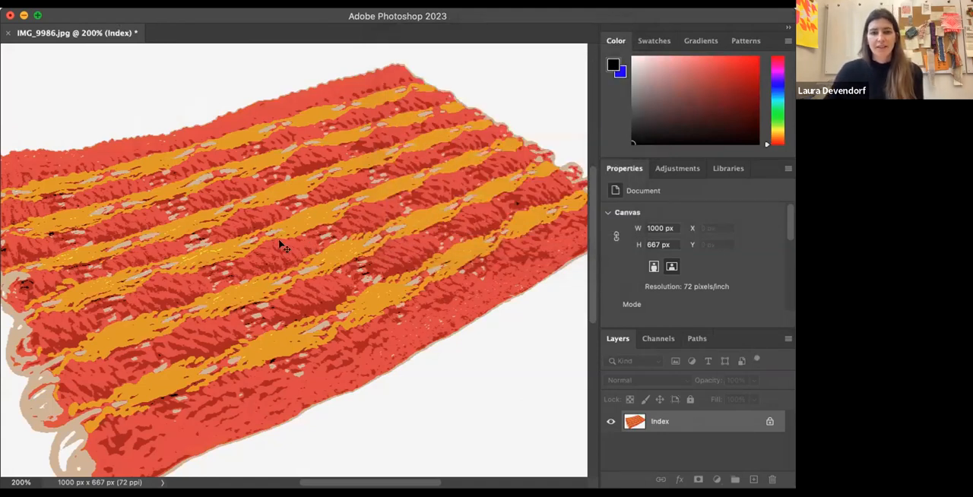
{"action": "mouse_move", "coordinate": [215, 209]}
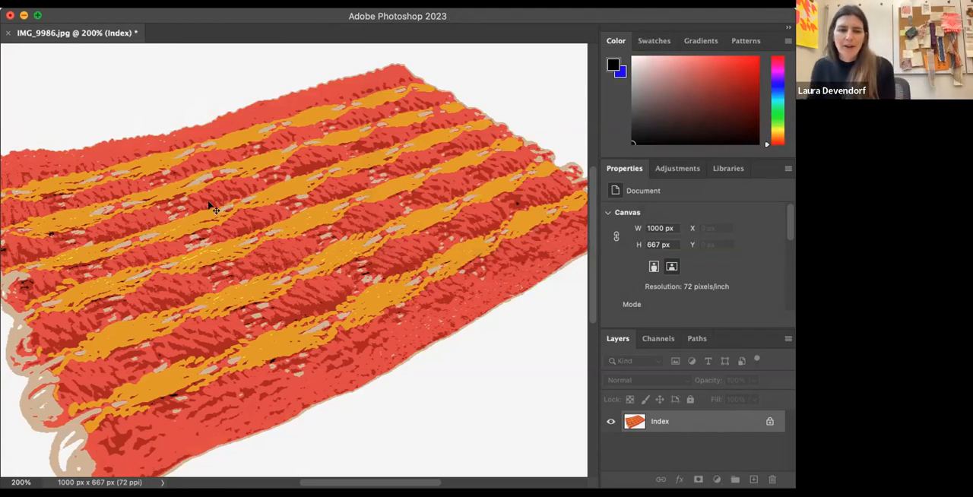
{"action": "mouse_move", "coordinate": [372, 211]}
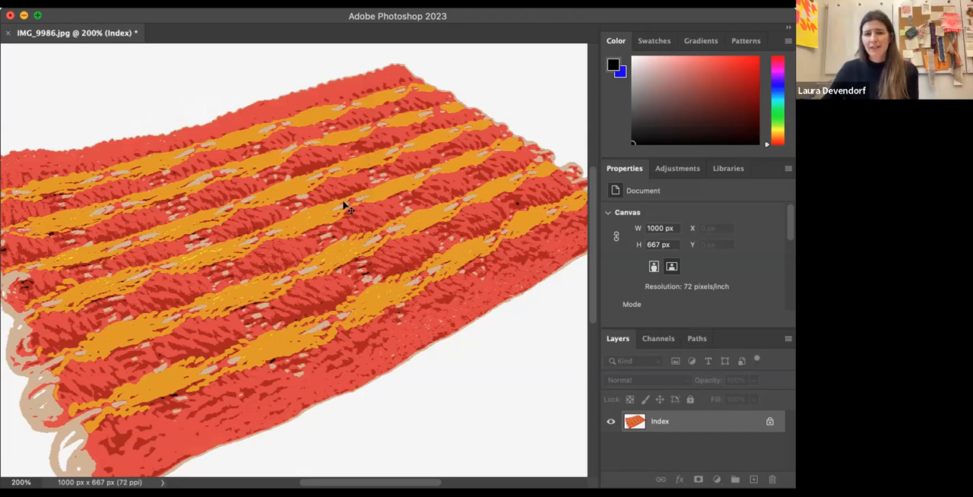
{"action": "mouse_move", "coordinate": [308, 196]}
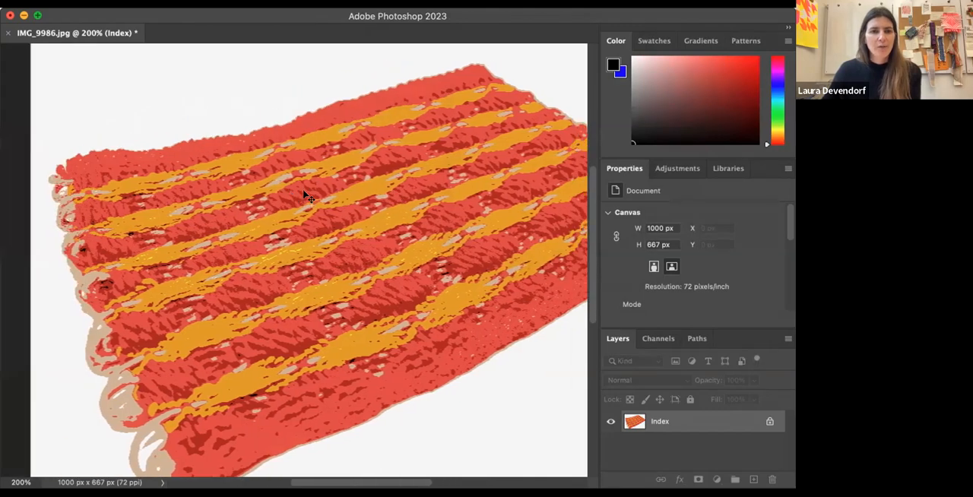
{"action": "left_click", "coordinate": [23, 6]}
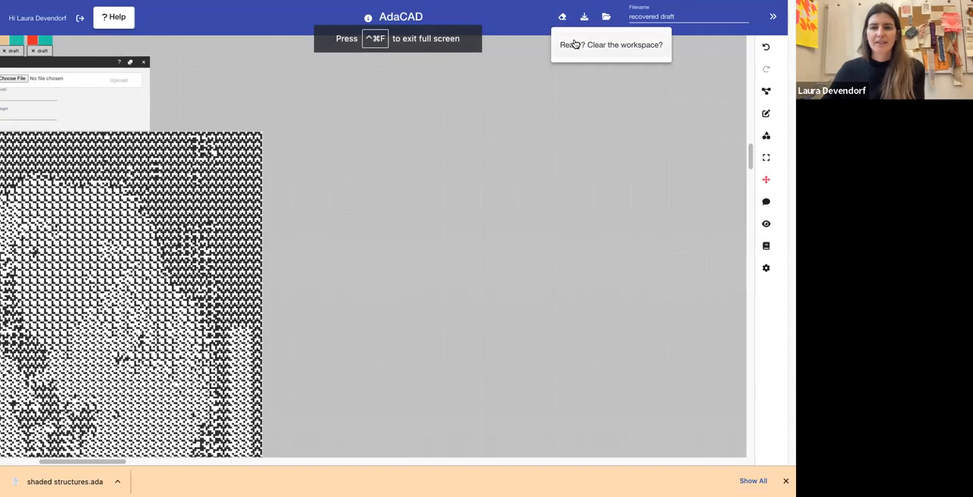
Step: Add an image map operation and upload indexed_weaver.png into it
{"action": "left_click", "coordinate": [766, 93]}
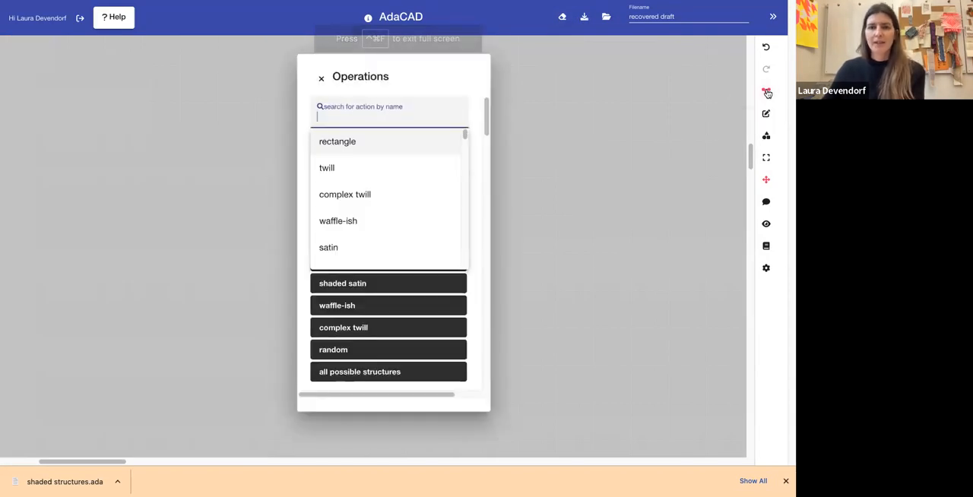
{"action": "type", "text": "images"}
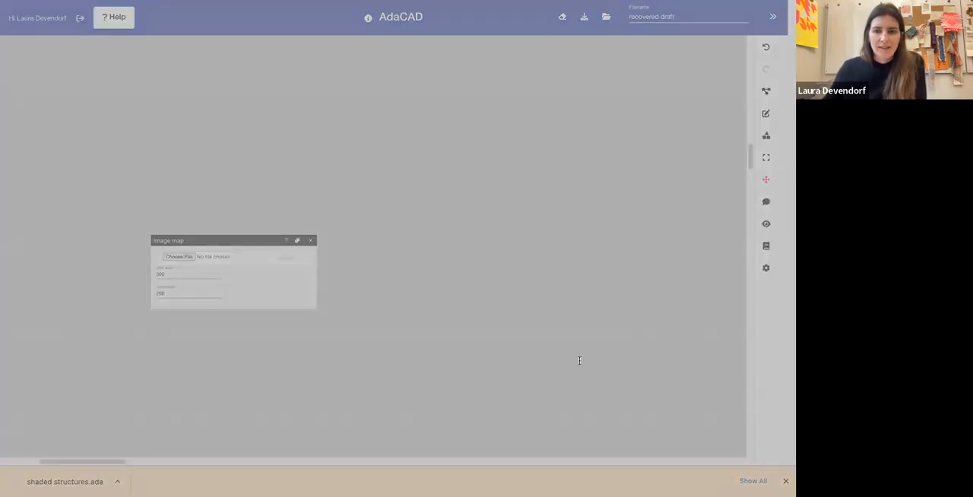
{"action": "left_click", "coordinate": [178, 257]}
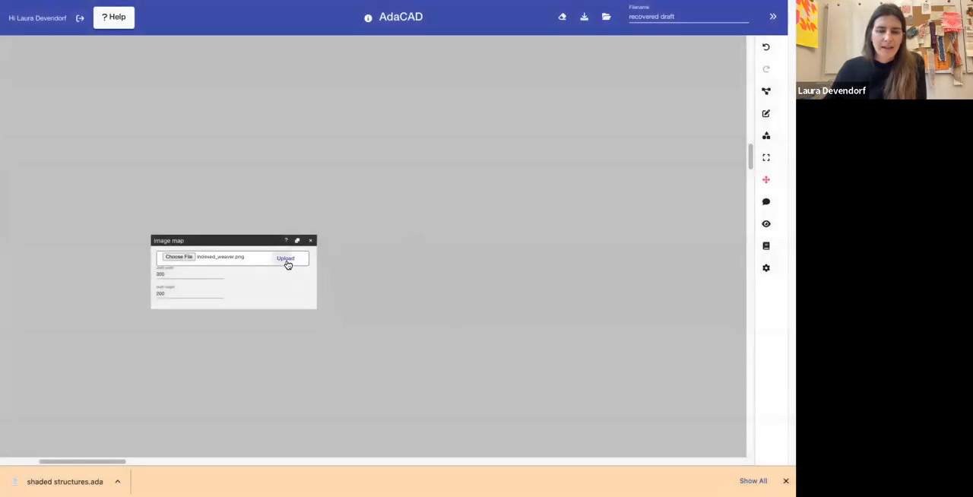
{"action": "left_click", "coordinate": [286, 257]}
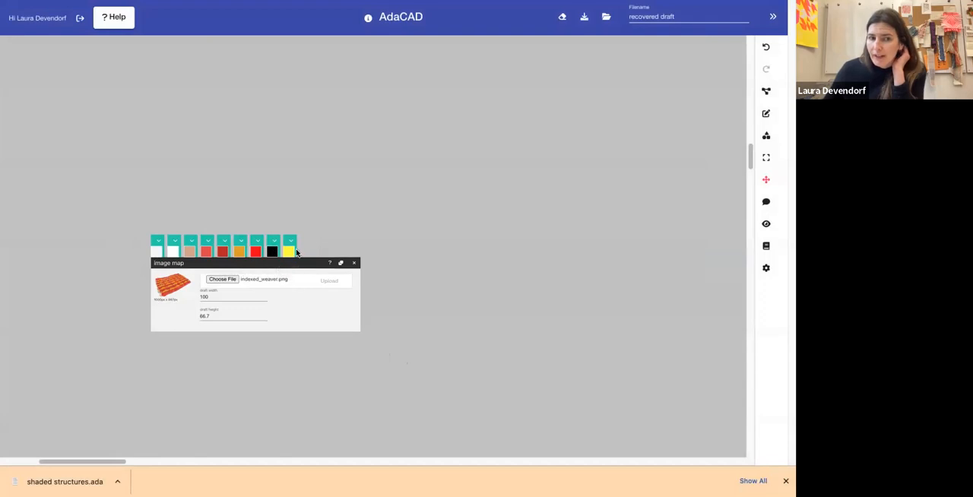
{"action": "mouse_move", "coordinate": [529, 215]}
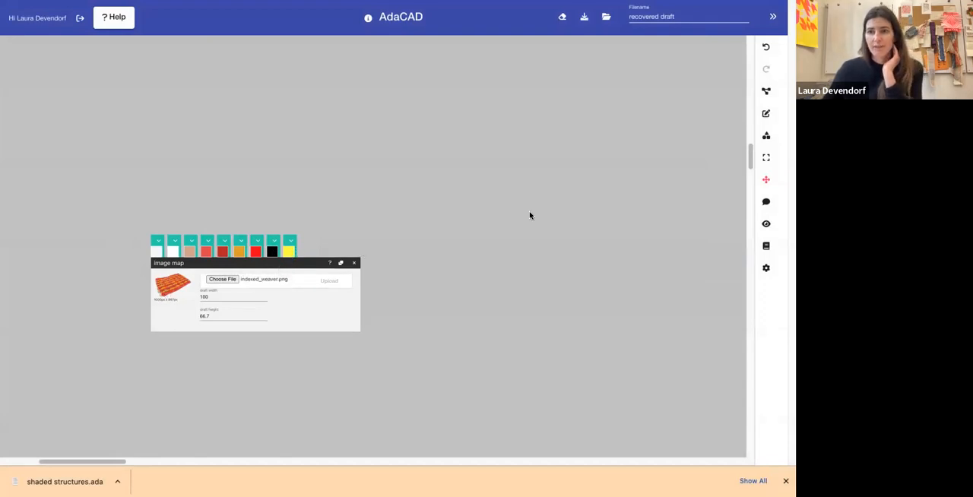
{"action": "mouse_move", "coordinate": [608, 158]}
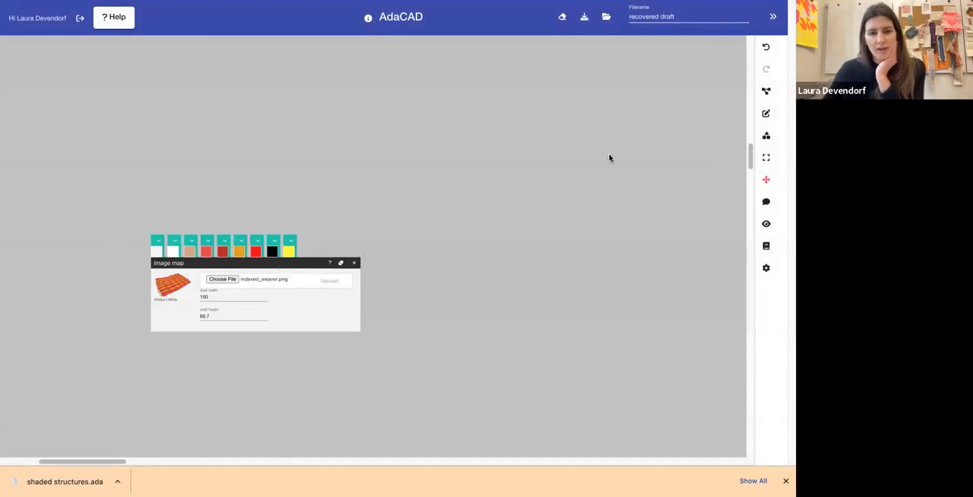
Step: Search the operations for 'sha' and add a shaded satin structure
{"action": "left_click", "coordinate": [765, 92]}
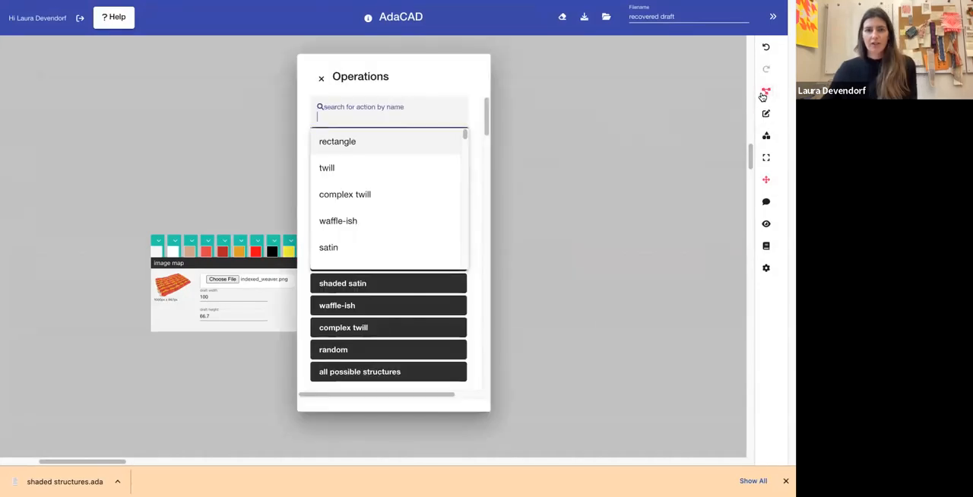
{"action": "type", "text": "shad"}
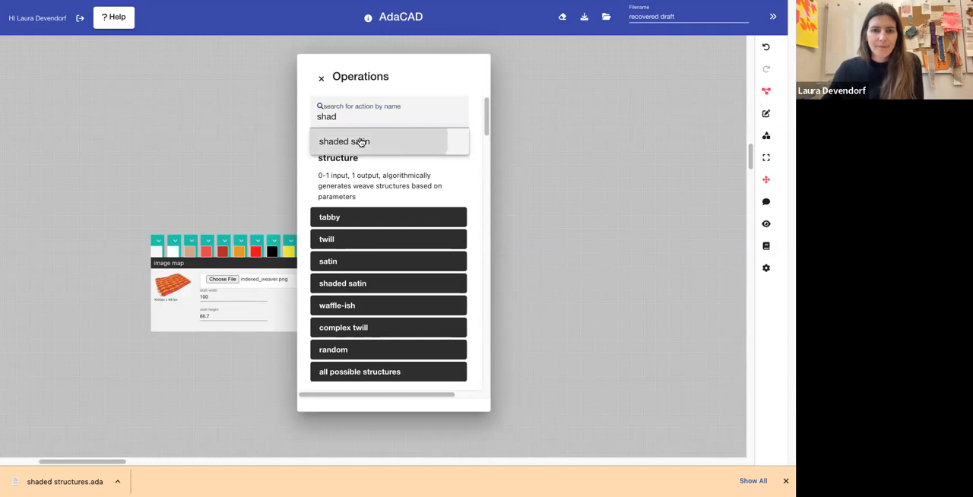
{"action": "left_click", "coordinate": [343, 142]}
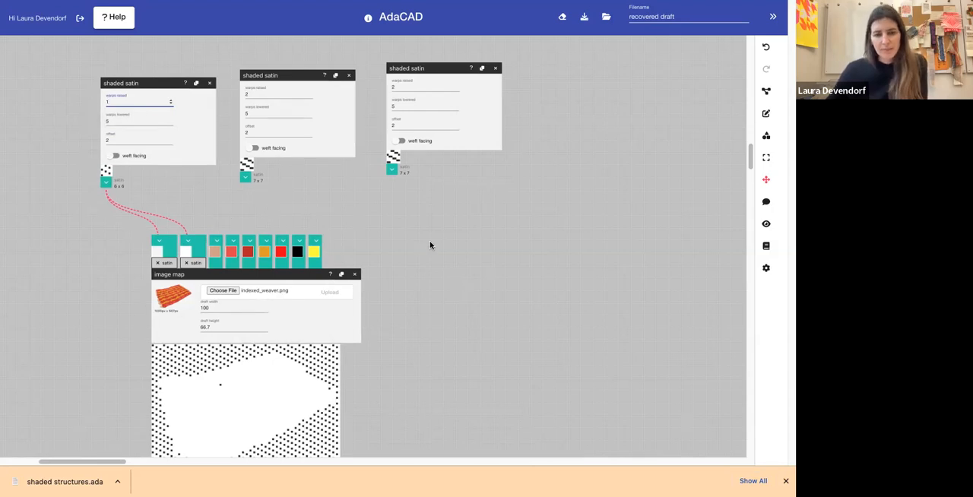
{"action": "mouse_move", "coordinate": [433, 357]}
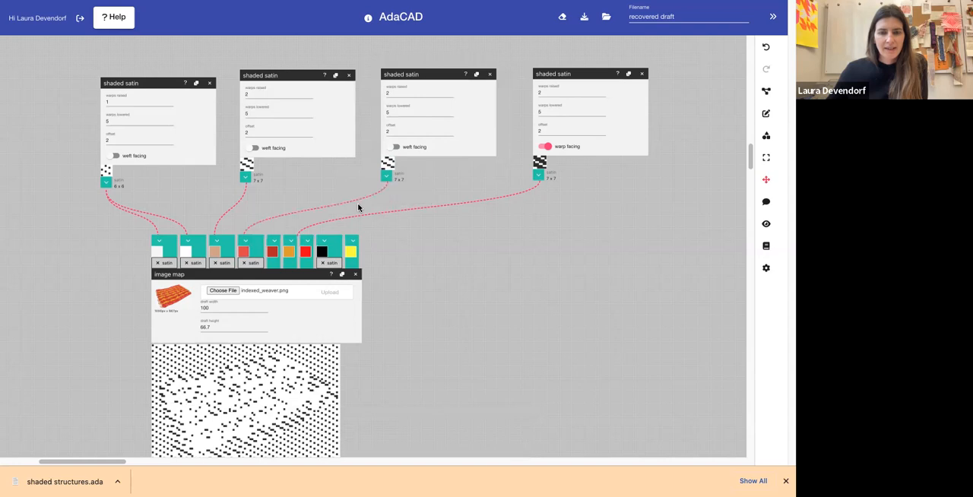
{"action": "mouse_move", "coordinate": [389, 353]}
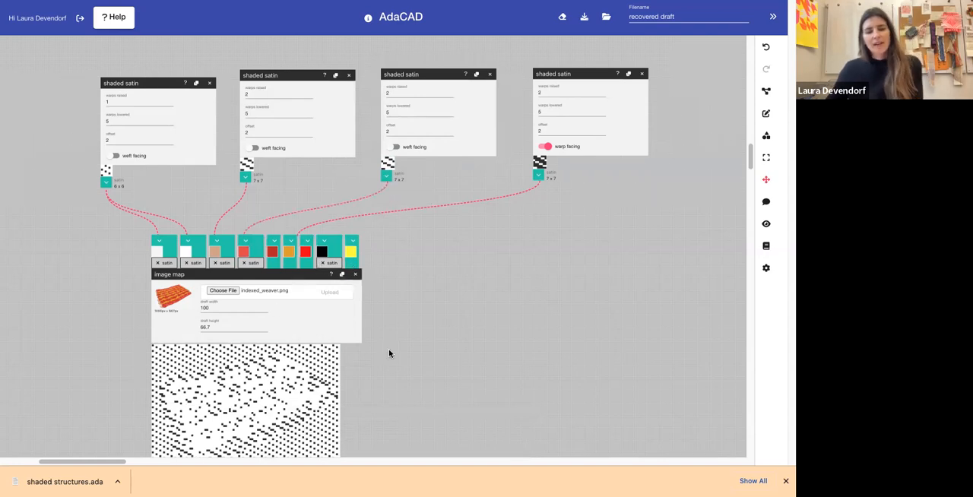
Step: Zoom the workspace in on the satin-shaded draft with the view slider
{"action": "scroll", "scroll_direction": "down", "scroll_amount": 3}
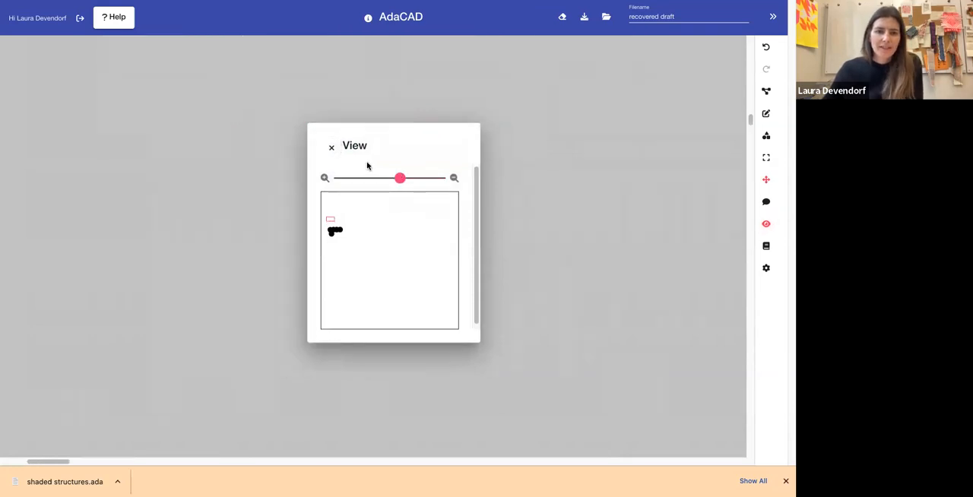
{"action": "left_click", "coordinate": [767, 224]}
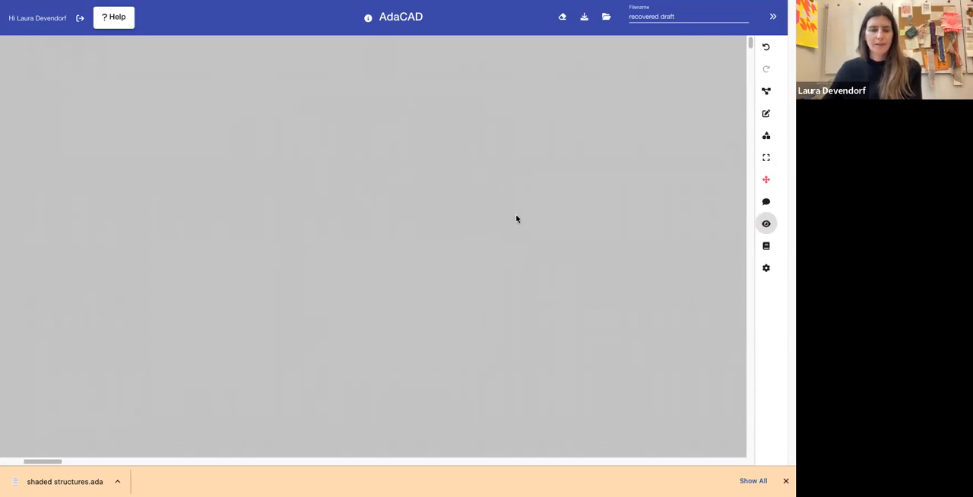
{"action": "mouse_move", "coordinate": [749, 228]}
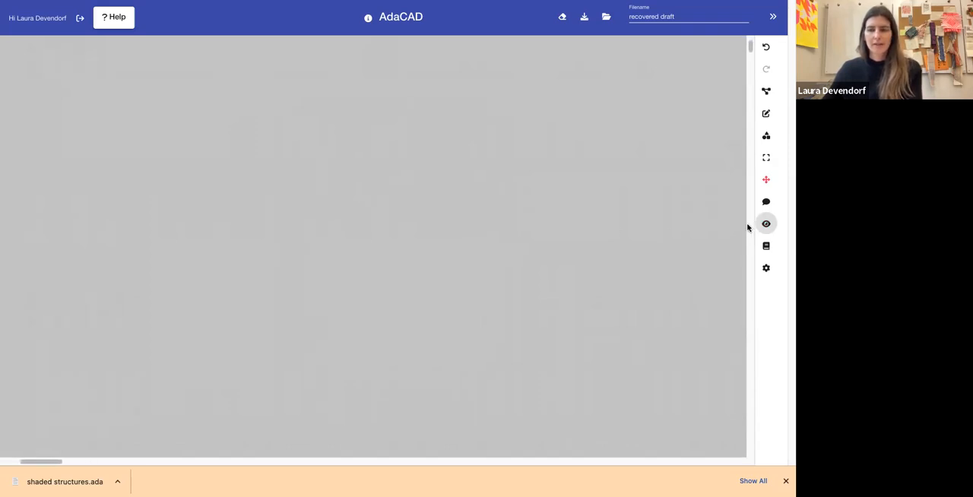
{"action": "left_click", "coordinate": [765, 222]}
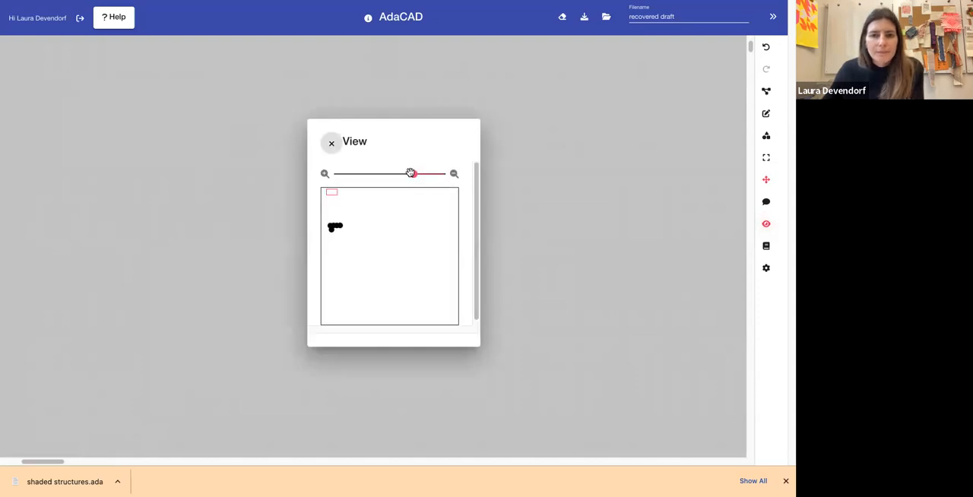
{"action": "left_click_drag", "start_coordinate": [411, 173], "coordinate": [438, 178]}
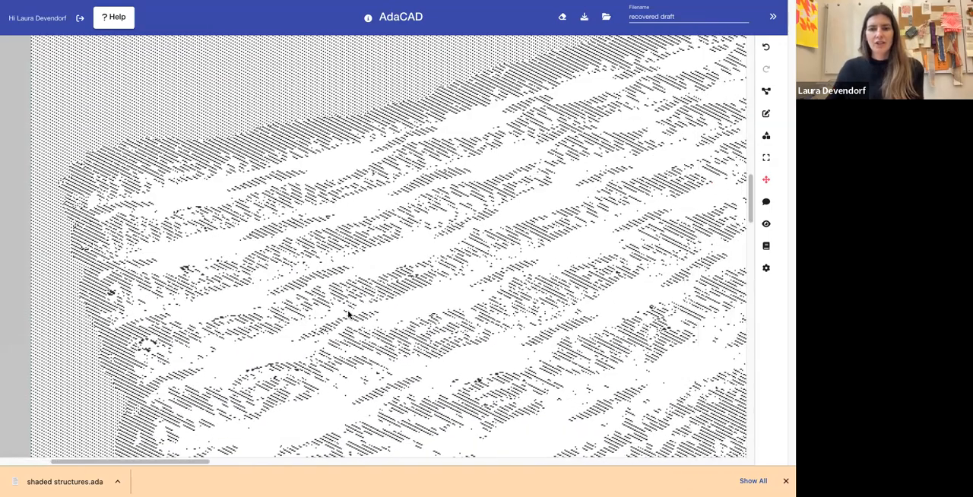
Step: Pan the workspace left and bring up the view zoom controls
{"action": "scroll", "scroll_direction": "left", "scroll_amount": 3}
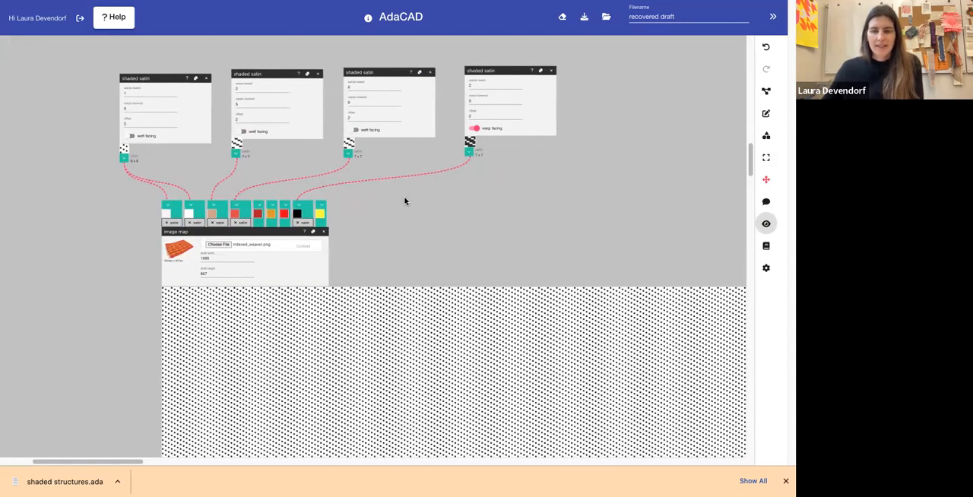
{"action": "left_click", "coordinate": [766, 223]}
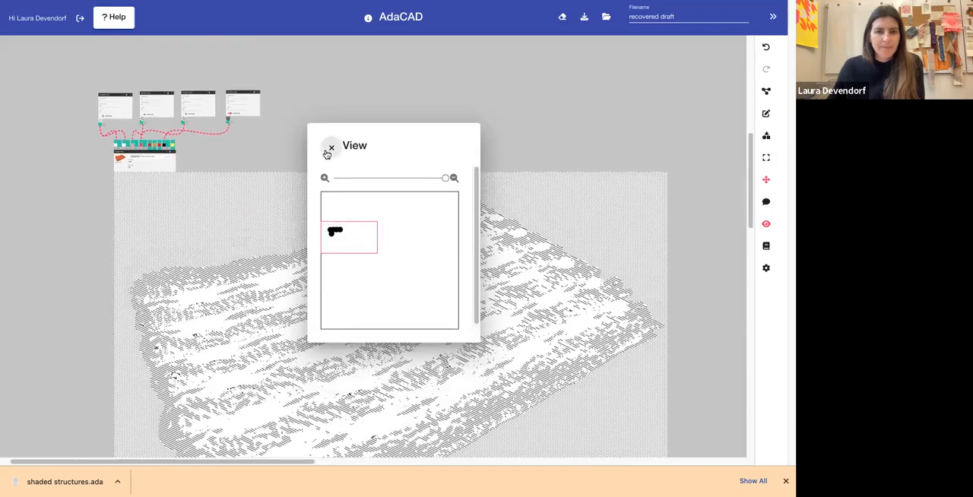
Step: Dismiss the View panel, revealing the 1000-by-667 satin draft and its operation network
{"action": "left_click", "coordinate": [330, 147]}
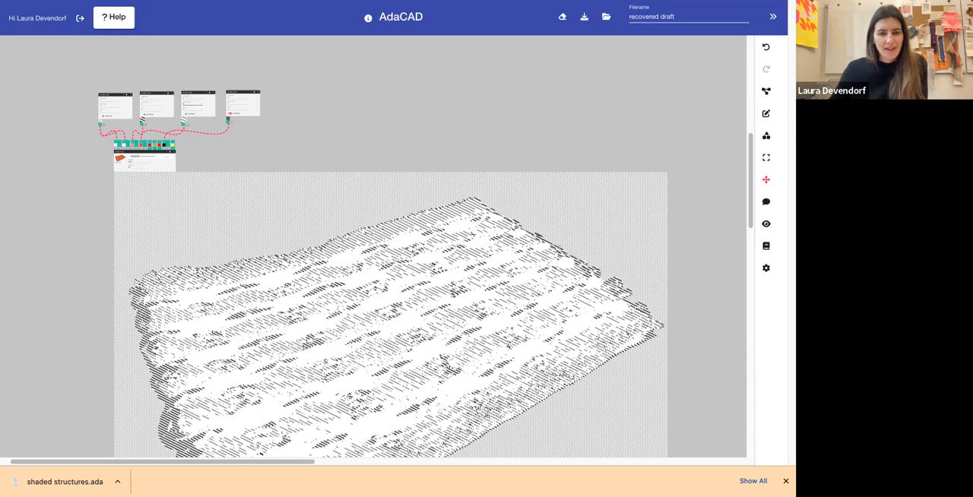
{"action": "mouse_move", "coordinate": [467, 155]}
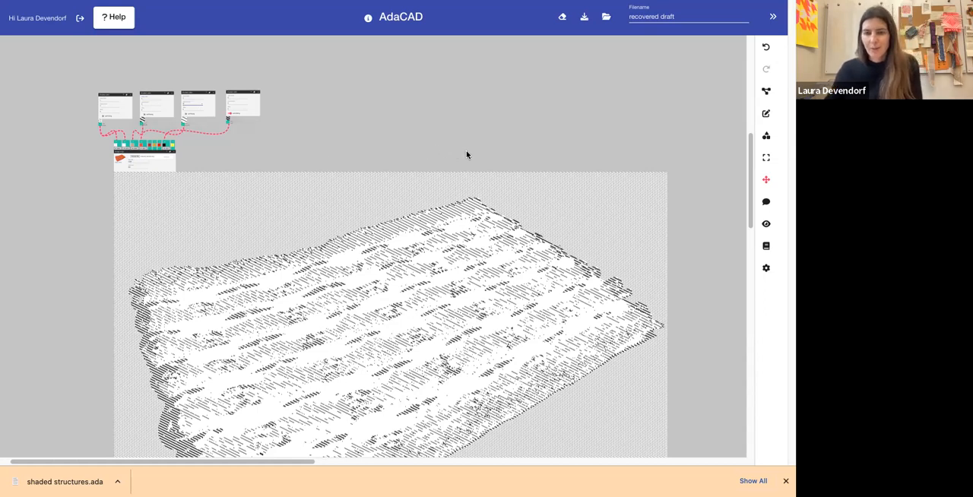
{"action": "mouse_move", "coordinate": [414, 153]}
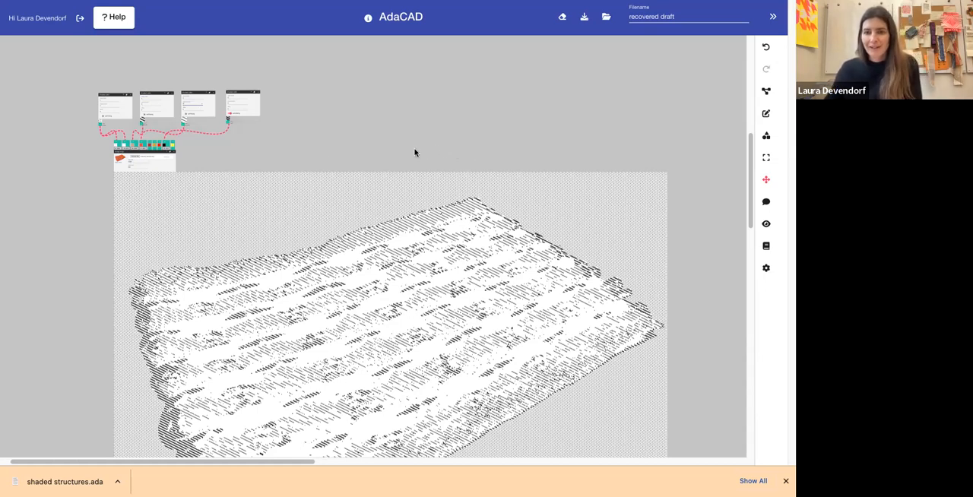
{"action": "mouse_move", "coordinate": [191, 202]}
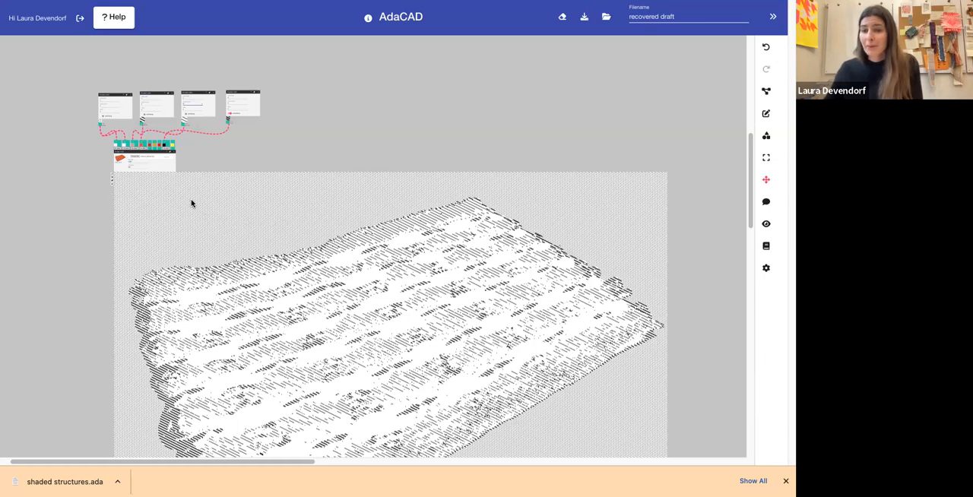
{"action": "mouse_move", "coordinate": [119, 195]}
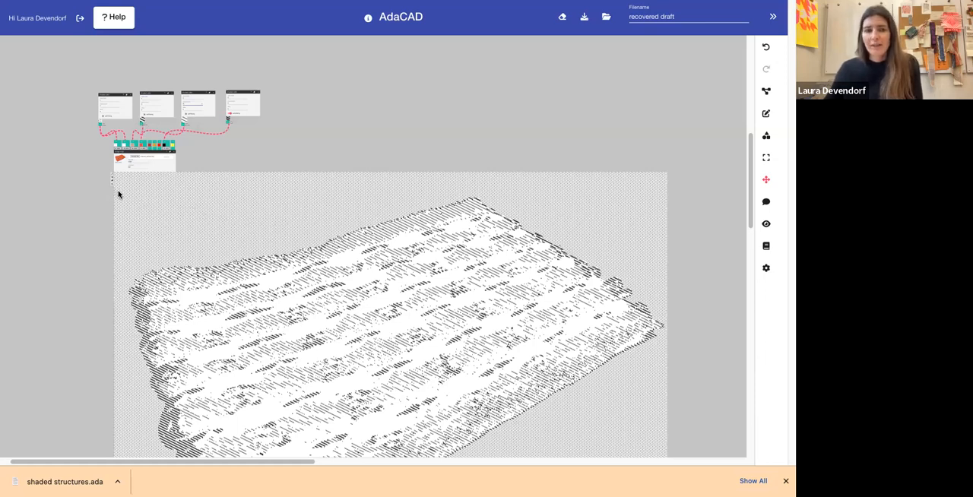
{"action": "mouse_move", "coordinate": [113, 186]}
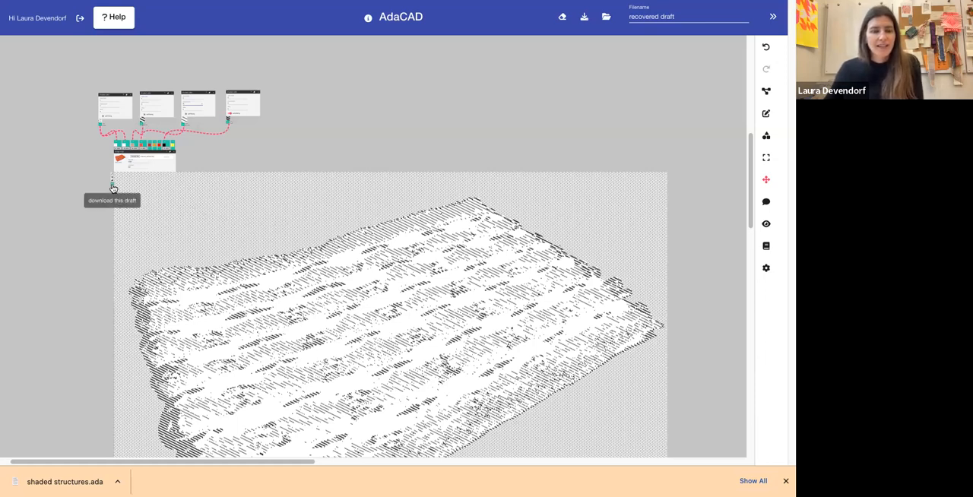
Step: Bring up the draft's download menu with printable image, bitmap and WIF options
{"action": "left_click", "coordinate": [112, 188]}
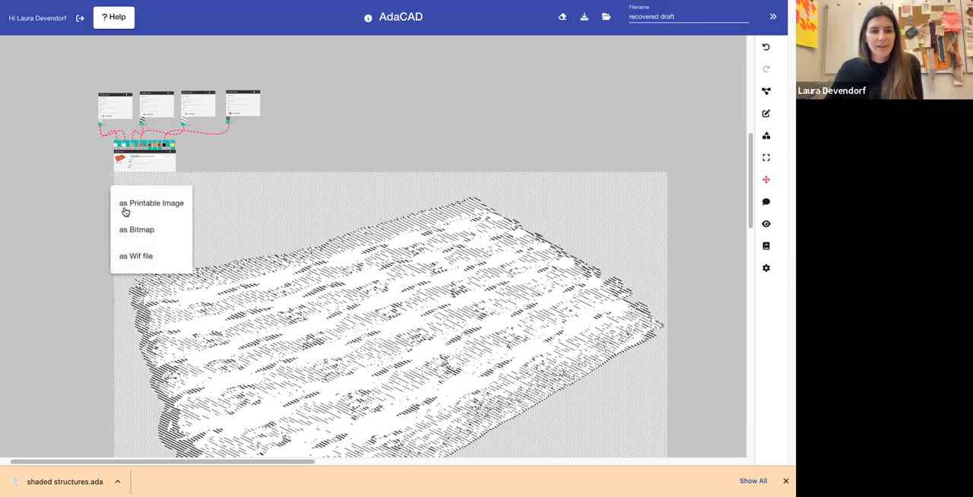
{"action": "mouse_move", "coordinate": [134, 238]}
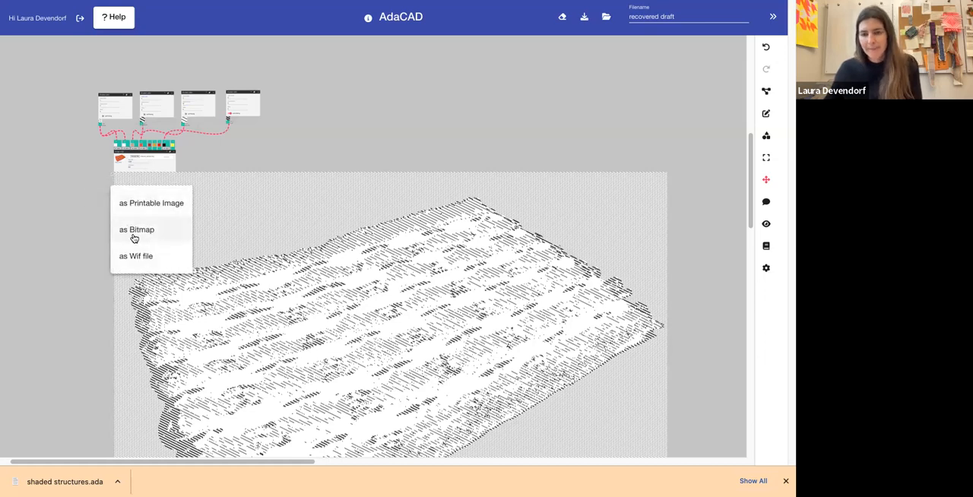
{"action": "mouse_move", "coordinate": [75, 227]}
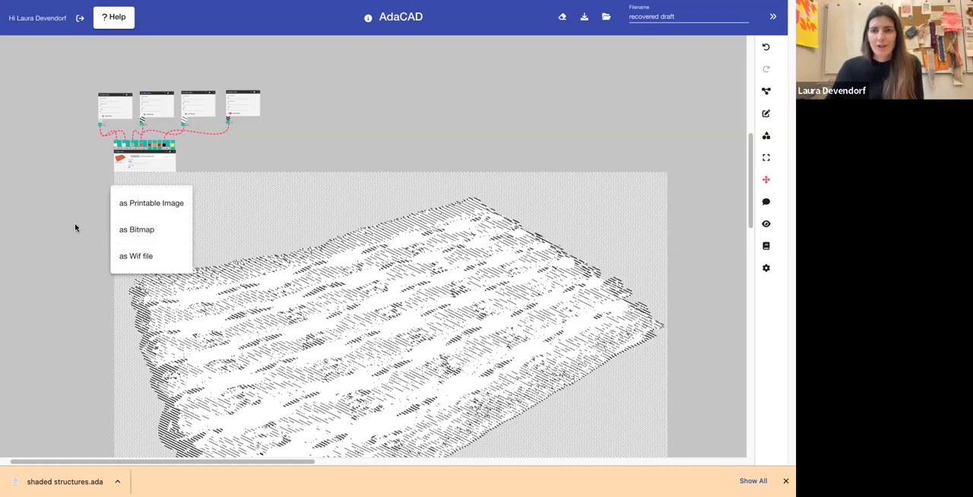